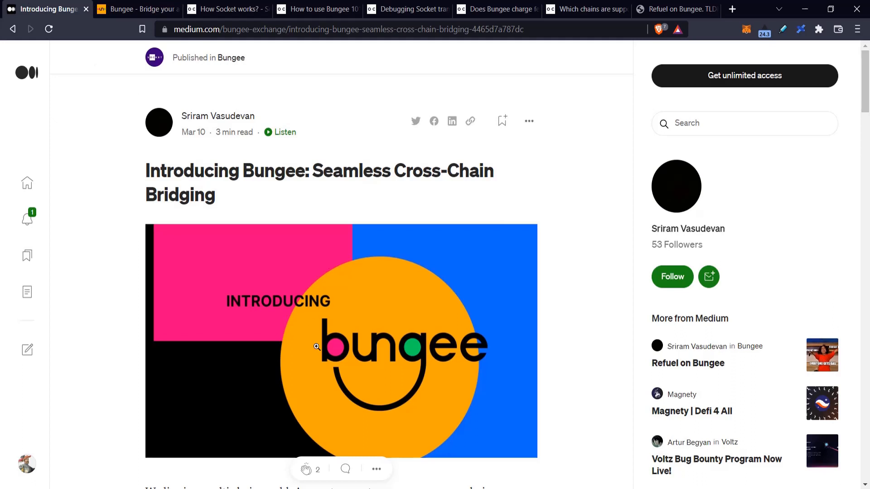
mouse_move(332, 191)
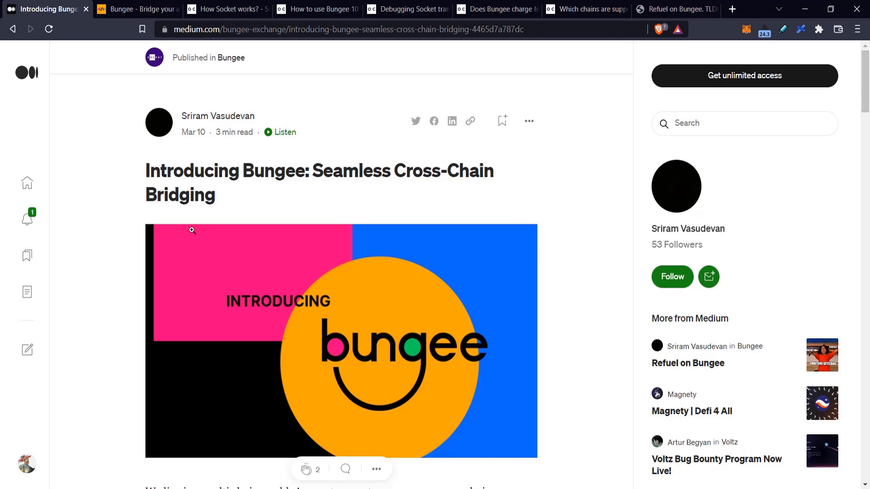
Read the How Socket works? page down through the Liquidity Layer diagram of DEX and bridge aggregation.
left_click(225, 9)
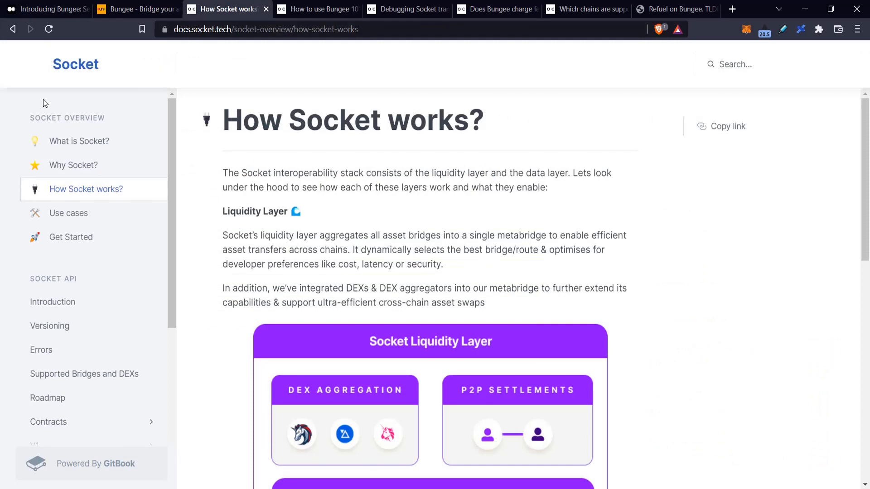
mouse_move(75, 63)
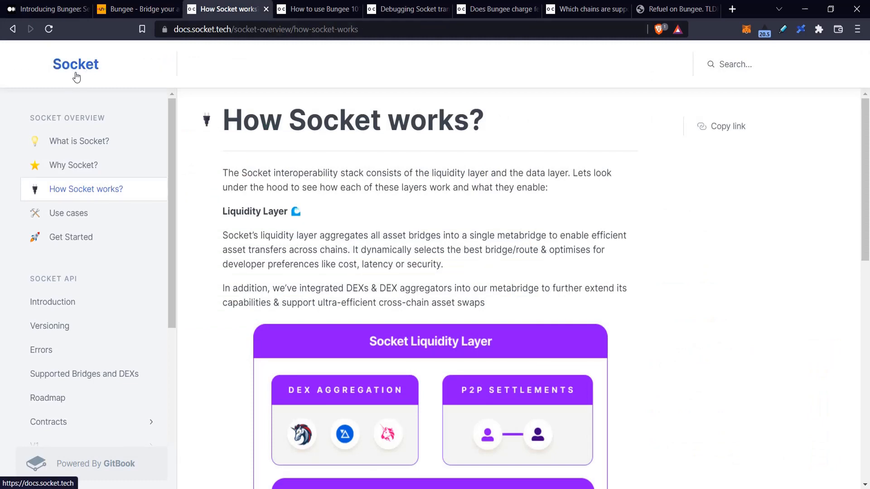
mouse_move(77, 86)
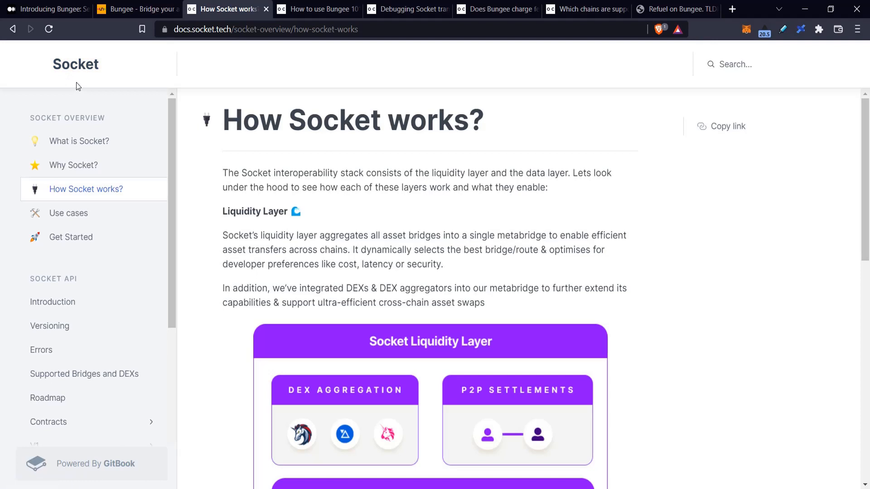
mouse_move(80, 83)
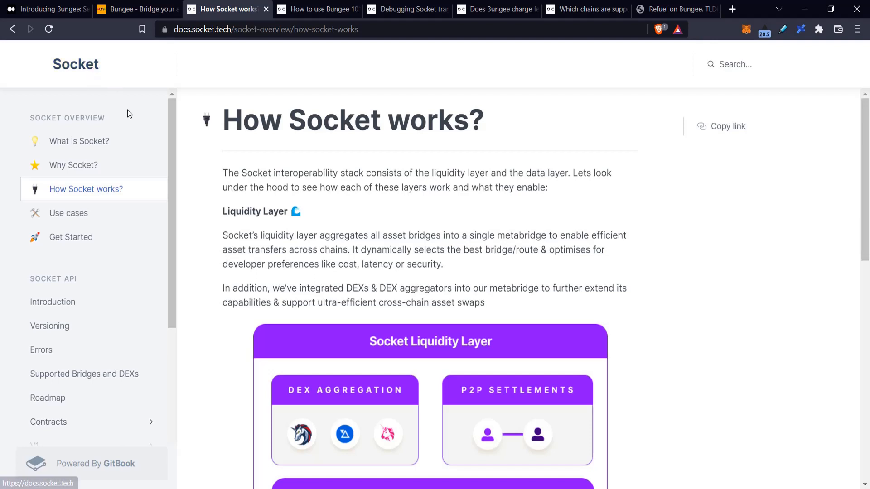
mouse_move(178, 145)
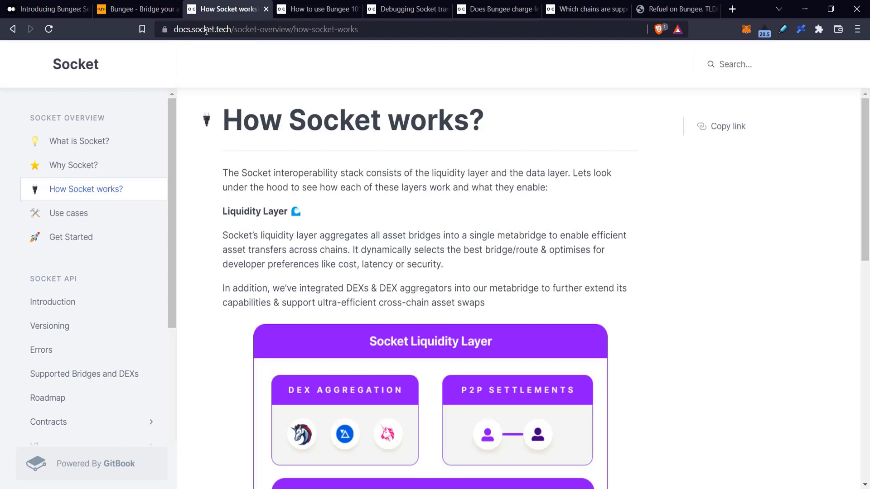
scroll("down", 3)
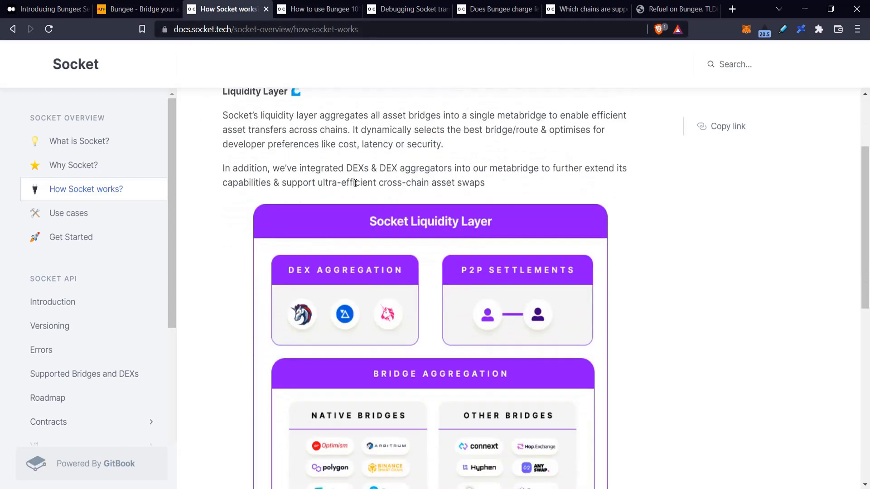
scroll("up", 3)
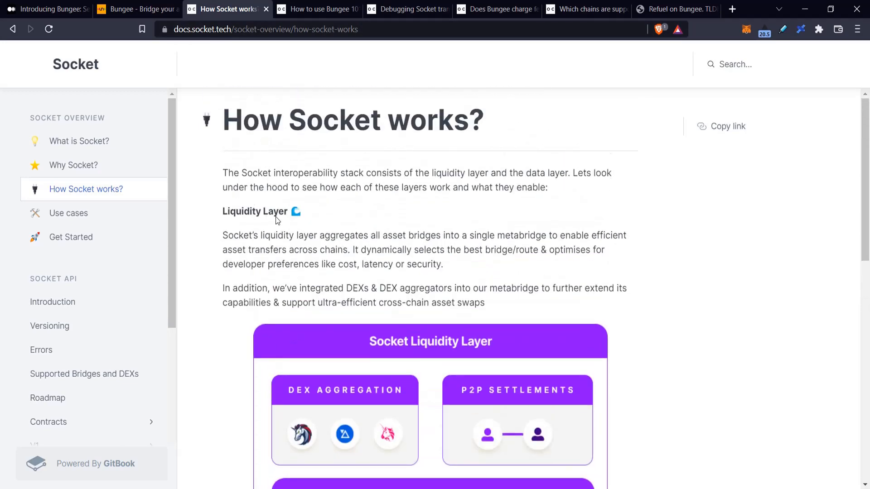
scroll("down", 3)
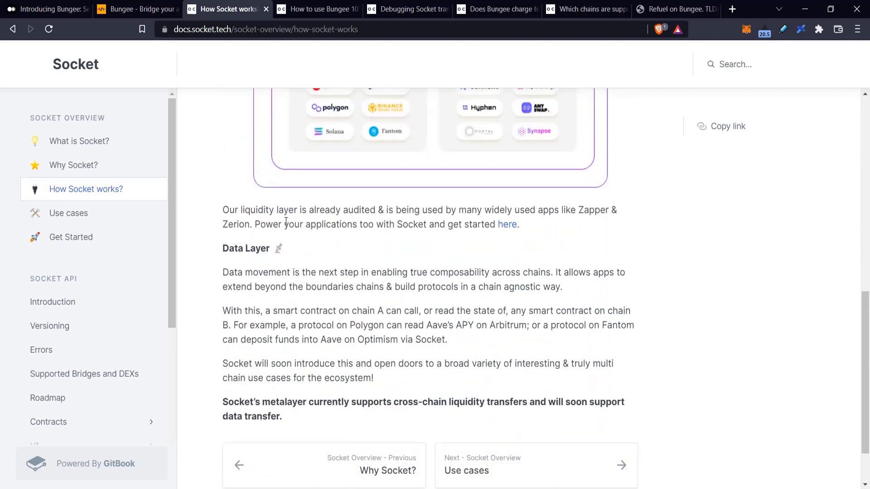
scroll("up", 3)
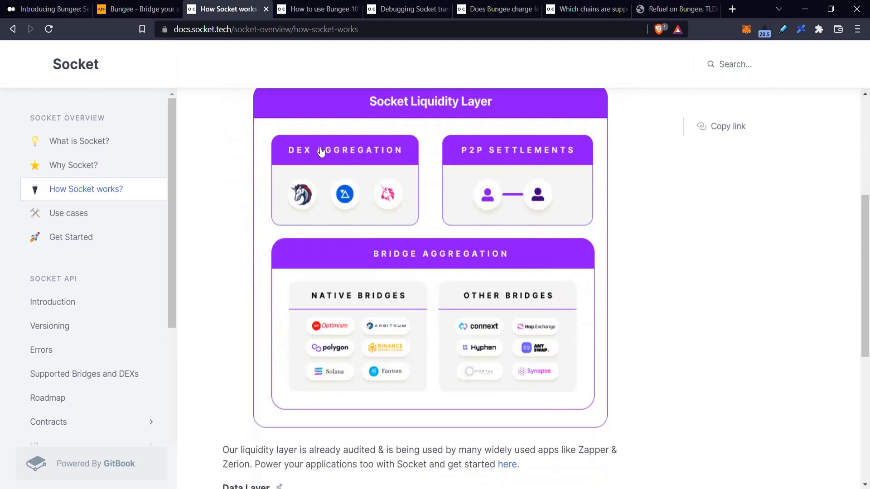
mouse_move(347, 355)
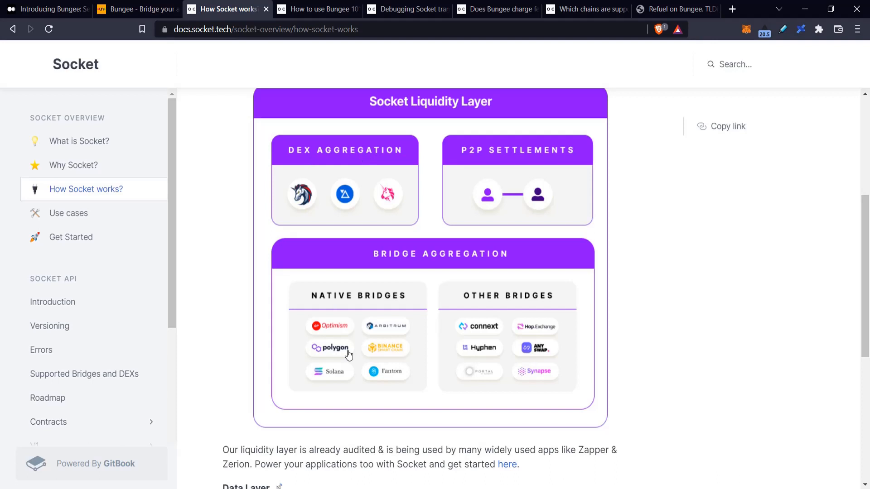
mouse_move(377, 388)
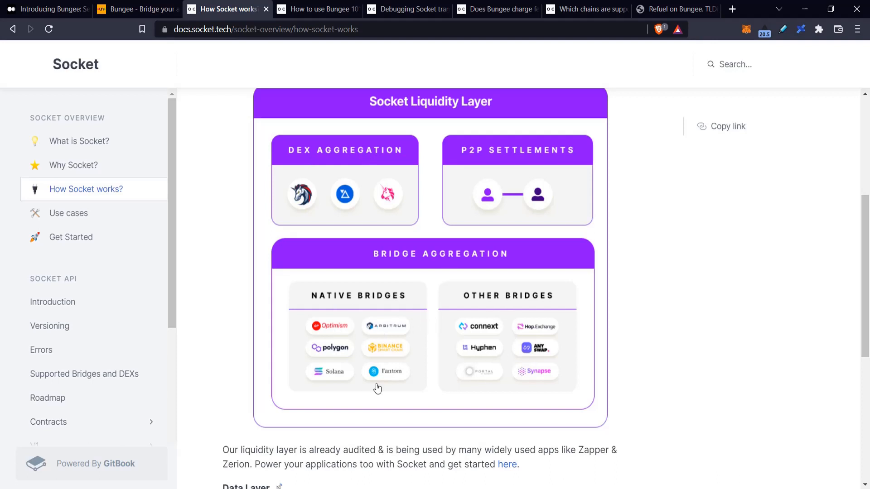
mouse_move(457, 351)
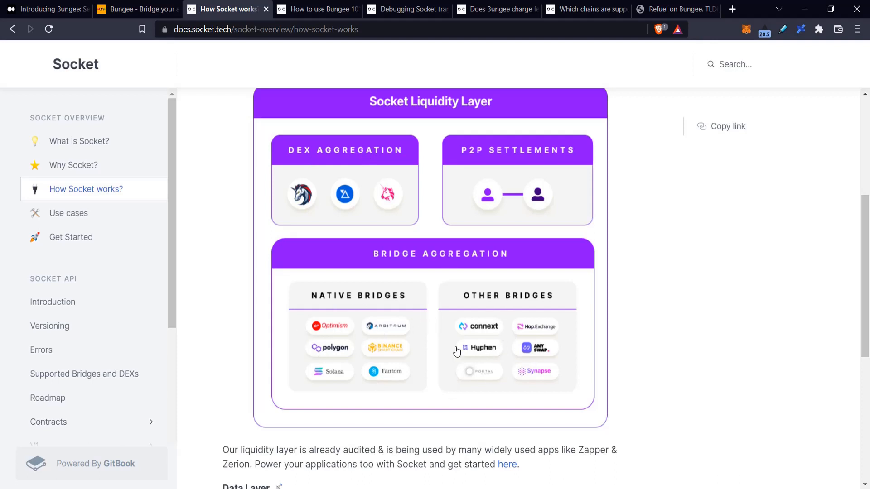
mouse_move(507, 367)
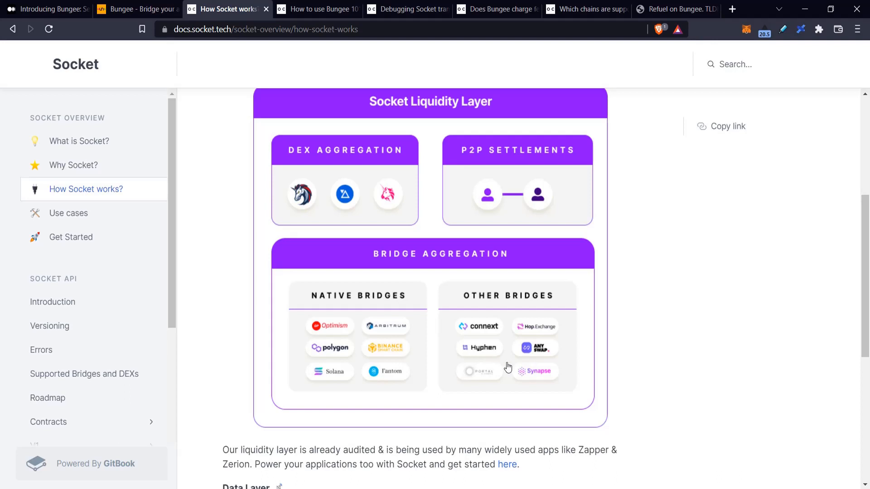
mouse_move(376, 360)
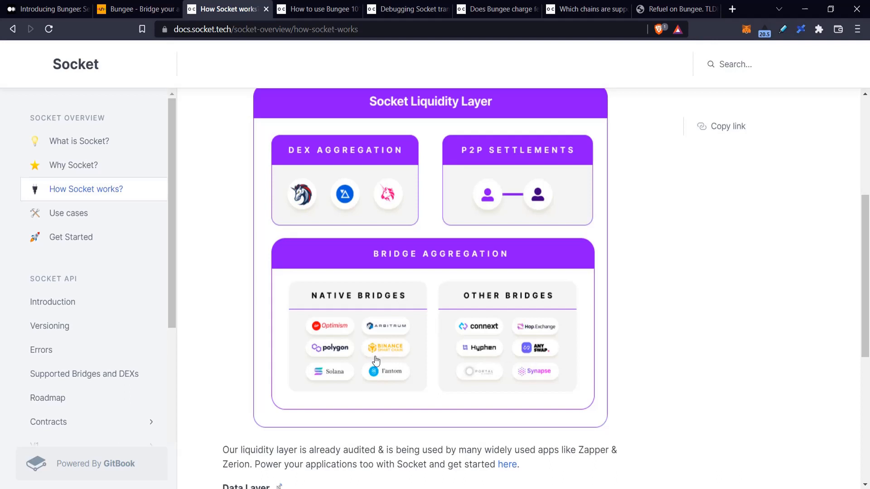
mouse_move(281, 274)
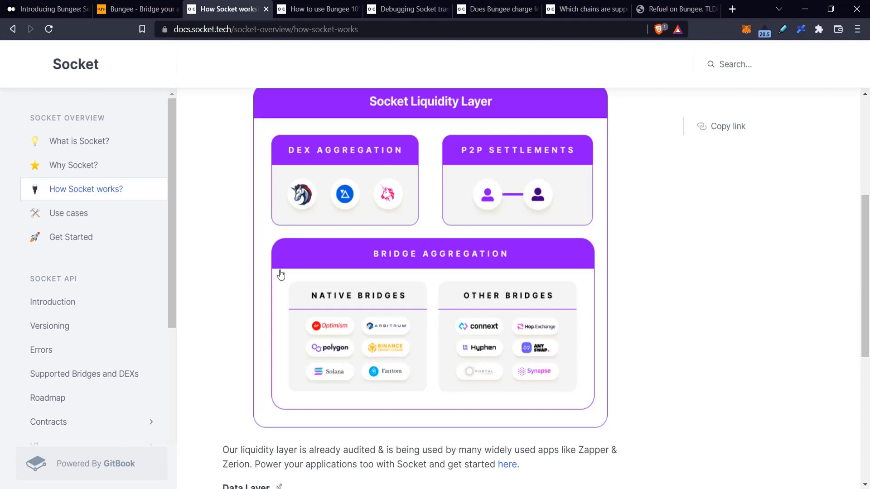
Read the What is Socket? page to its app list and select the word Zapper.
left_click(79, 141)
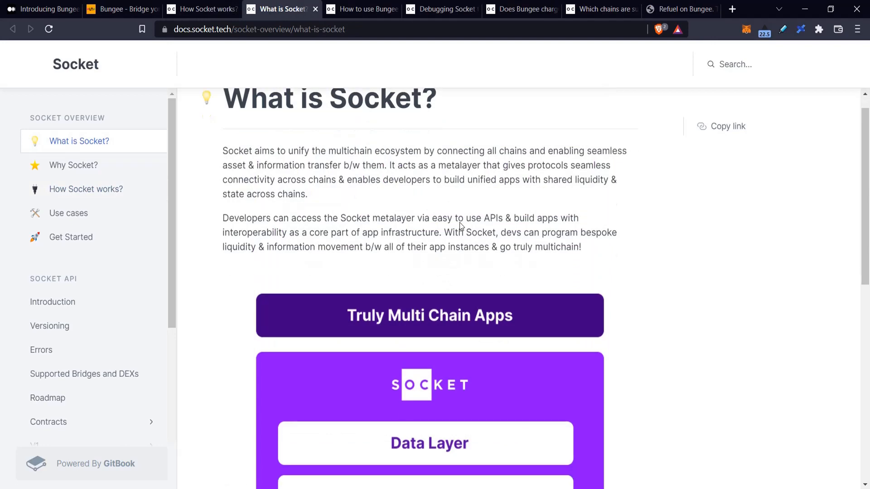
scroll("down", 3)
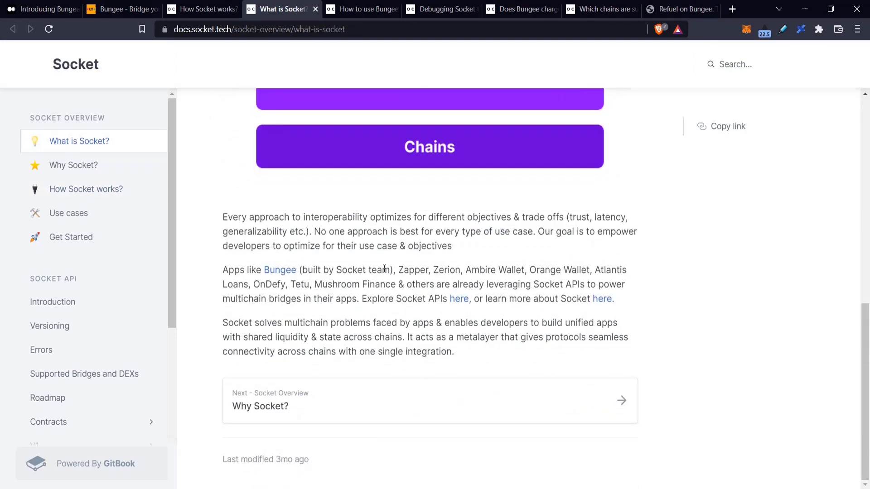
double_click(399, 270)
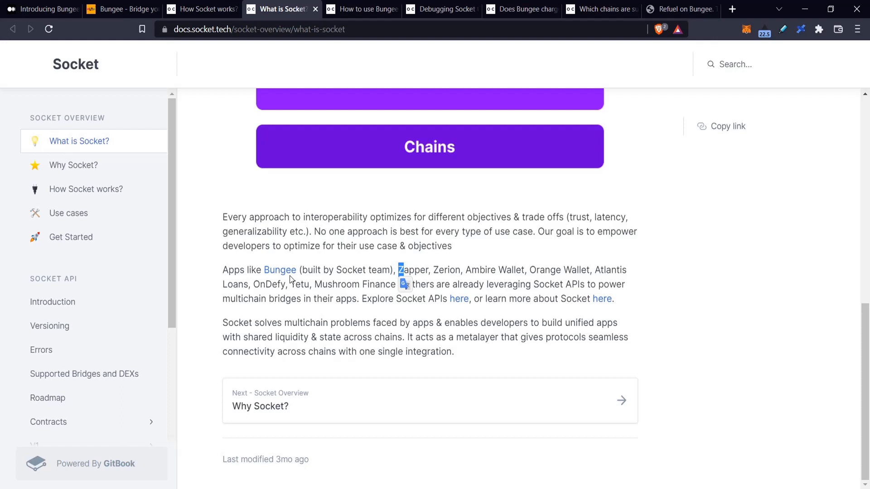
mouse_move(486, 273)
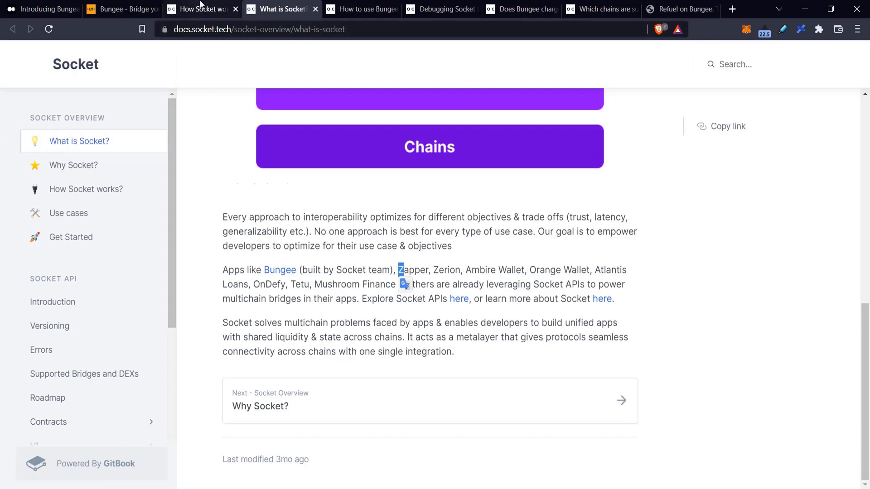
Return to How Socket works? and read down to the Data Layer section.
left_click(85, 189)
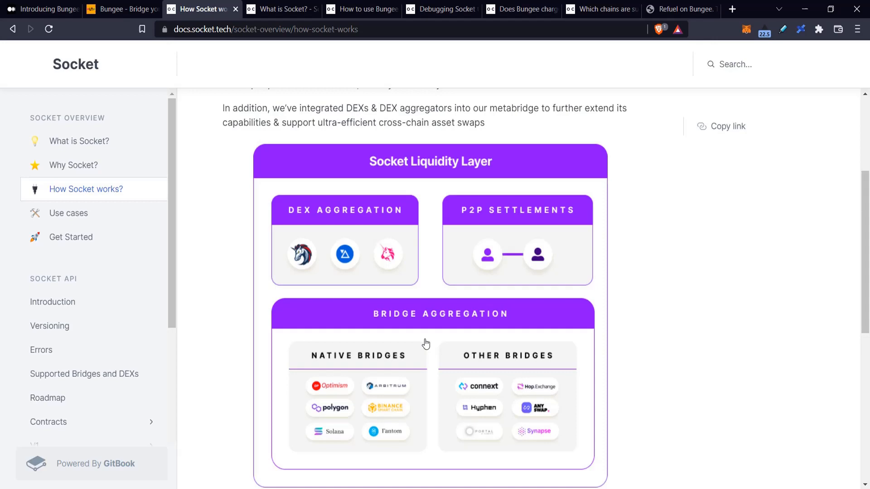
mouse_move(288, 261)
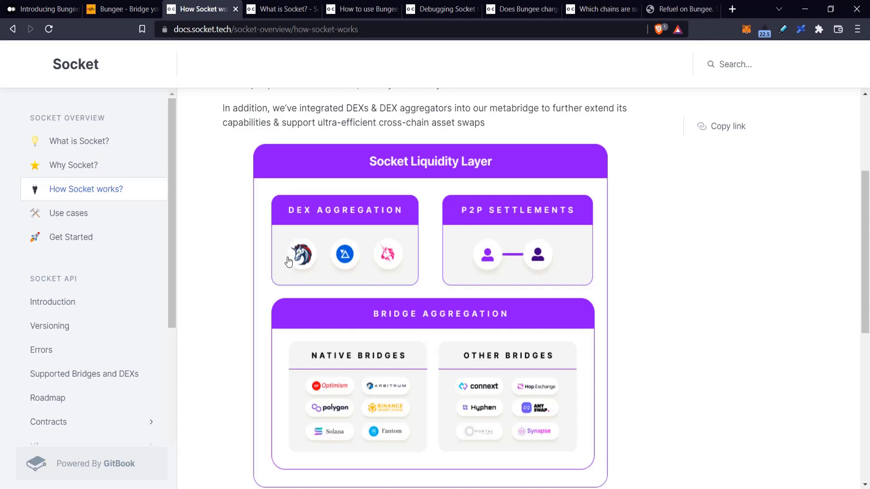
scroll("down", 3)
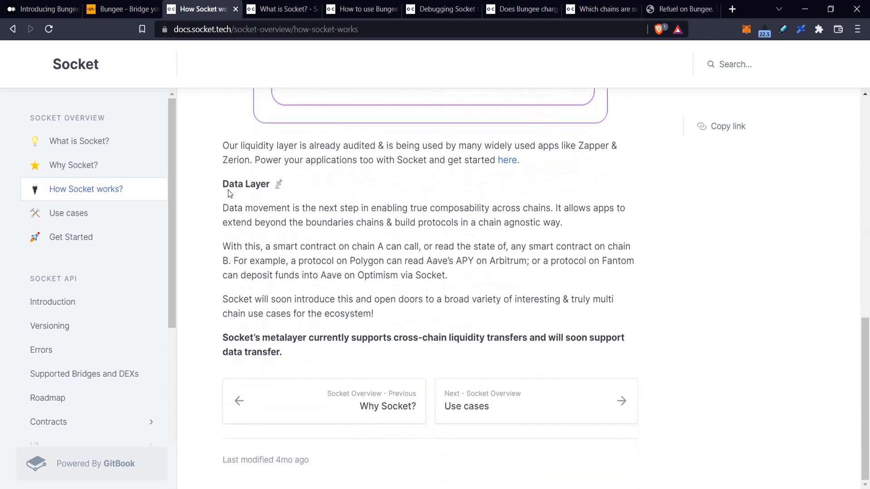
mouse_move(234, 236)
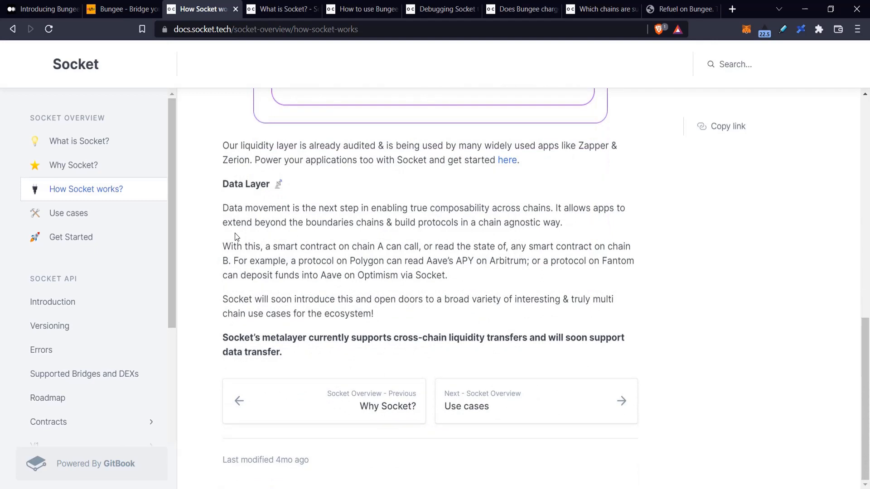
mouse_move(471, 237)
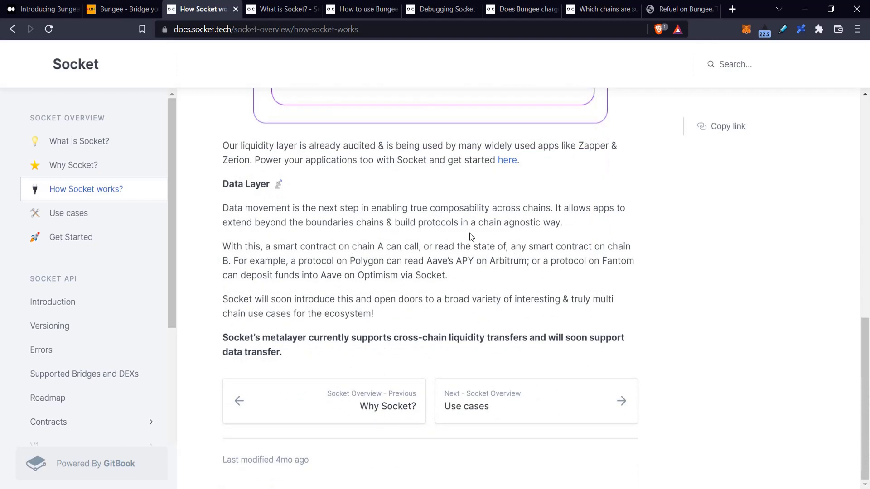
mouse_move(458, 243)
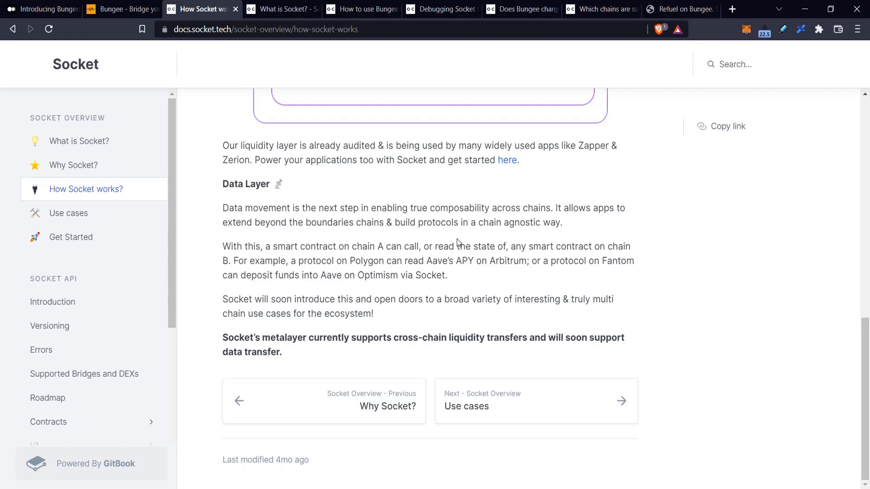
mouse_move(248, 188)
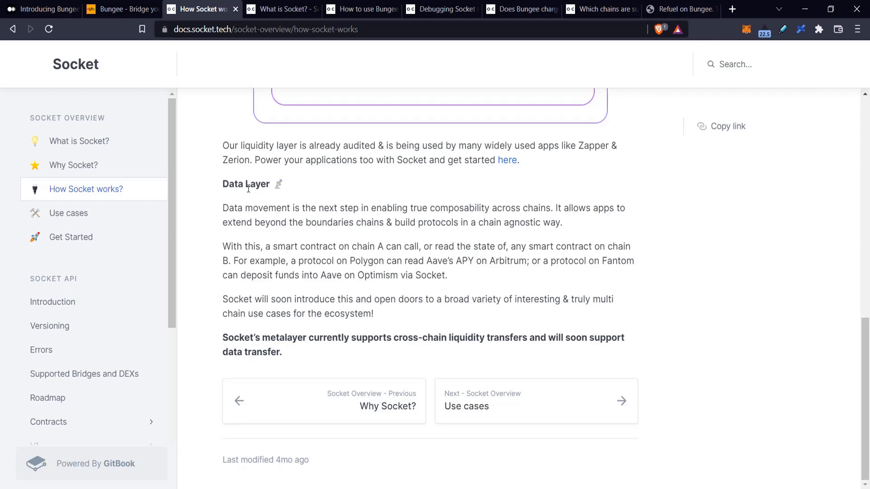
mouse_move(270, 4)
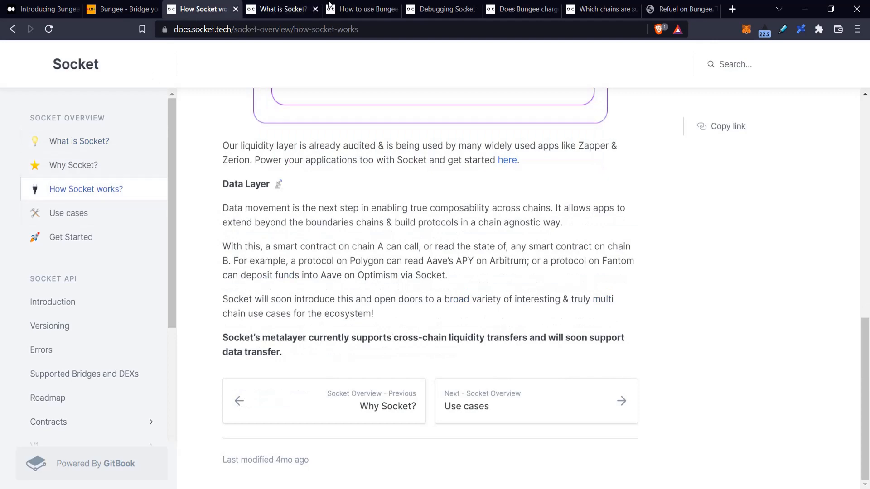
Skim the How to use Bungee 101 and Introducing Bungee articles, then land on the Bungee app.
left_click(361, 9)
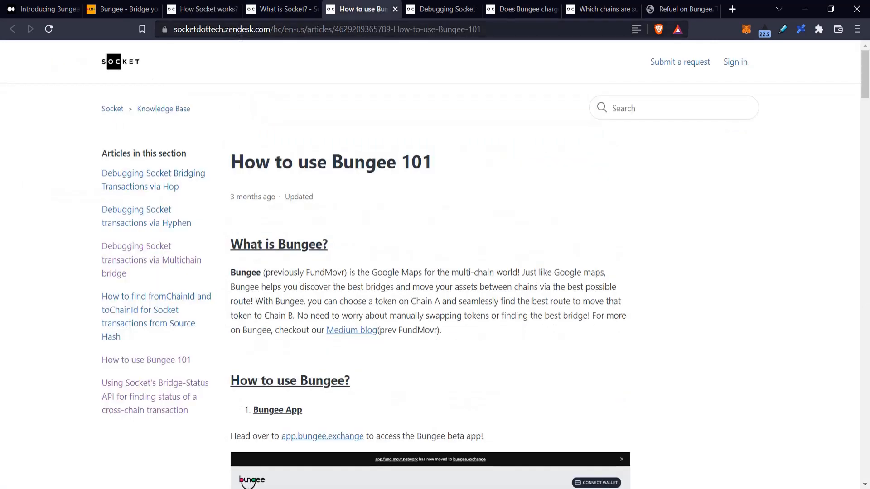
left_click(42, 9)
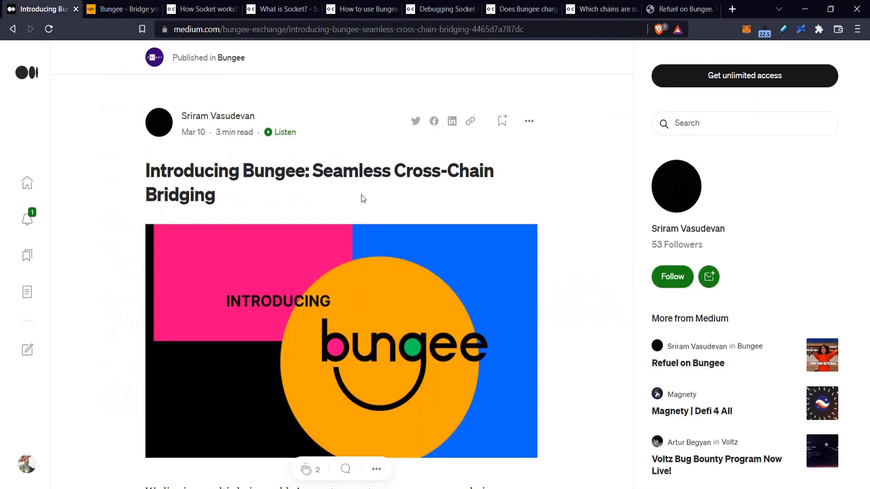
left_click(361, 9)
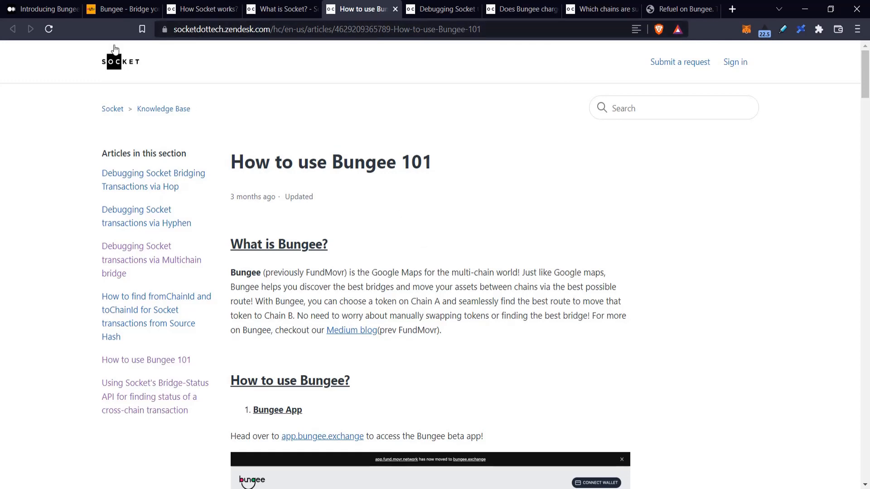
left_click(121, 9)
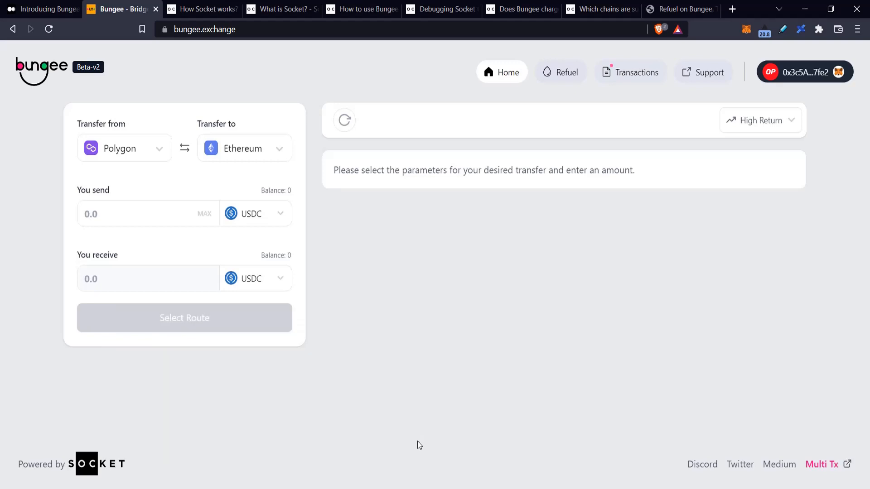
mouse_move(372, 455)
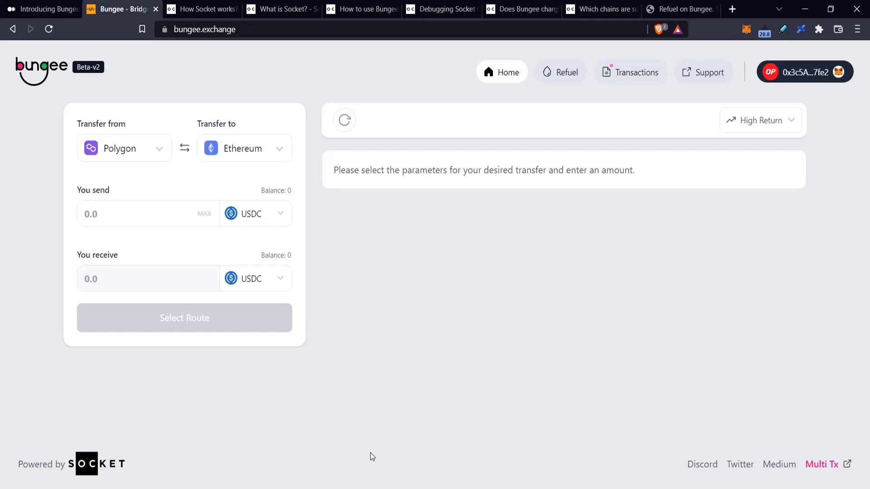
mouse_move(114, 87)
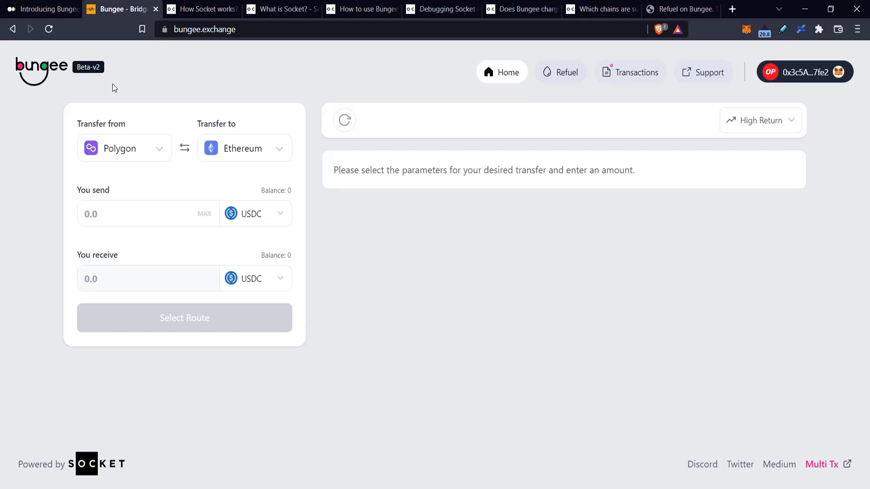
mouse_move(136, 87)
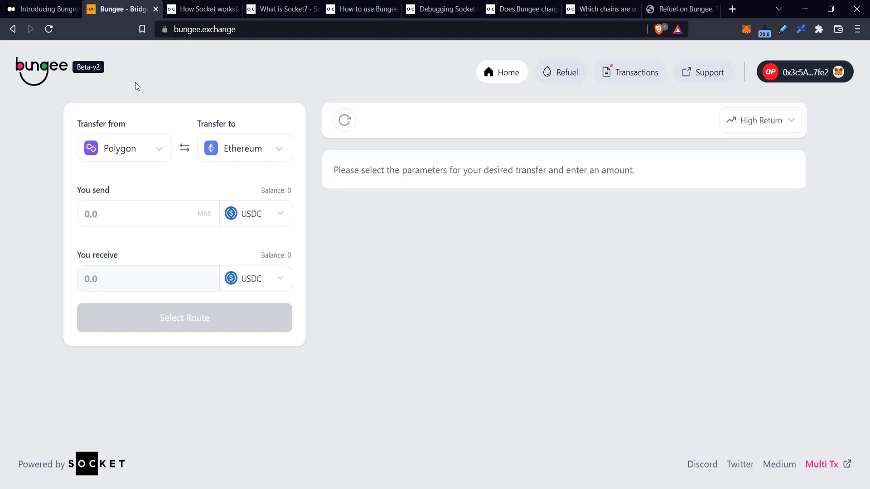
left_click(521, 9)
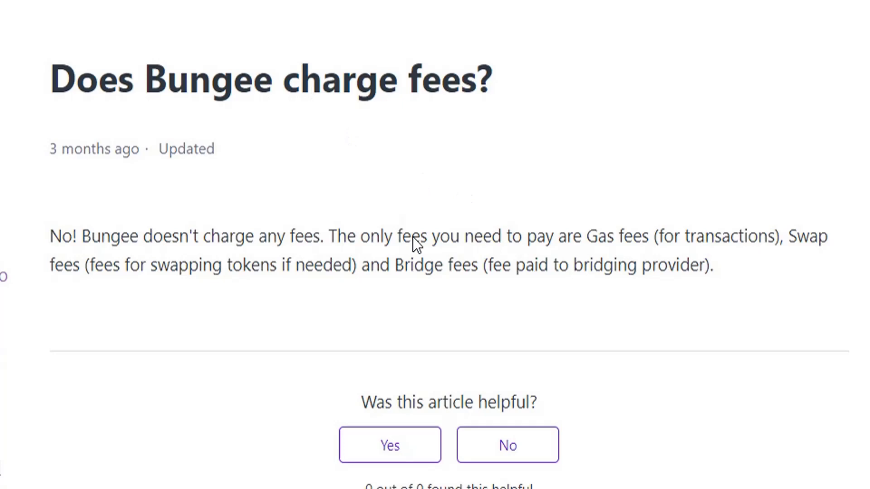
mouse_move(643, 233)
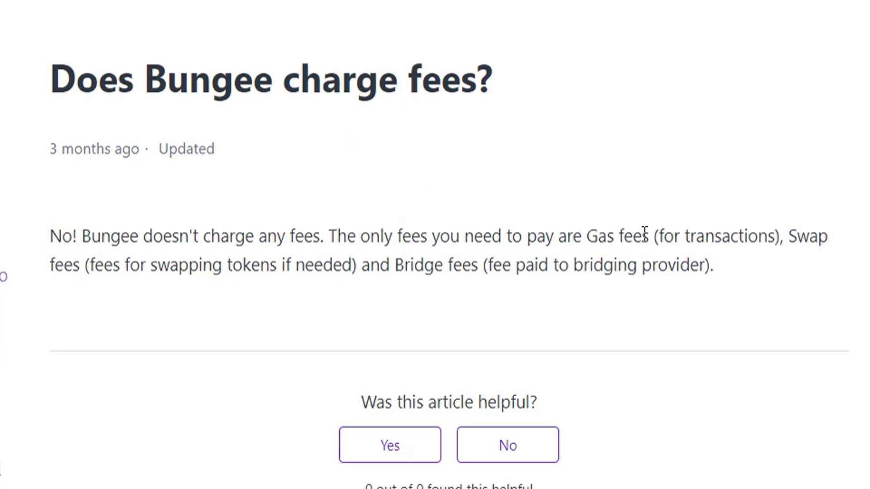
mouse_move(831, 228)
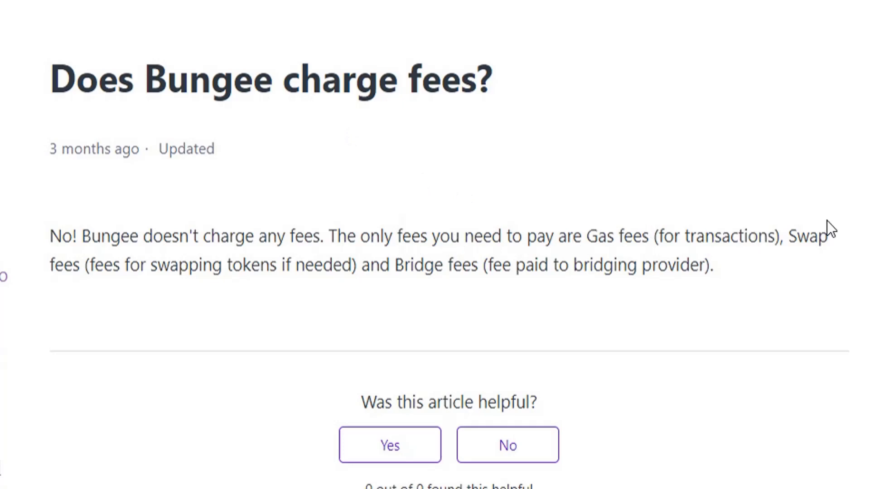
mouse_move(114, 293)
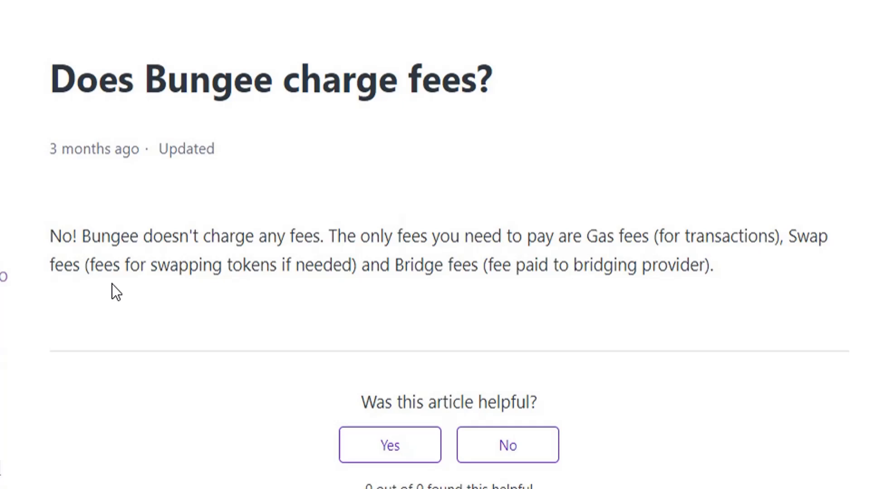
mouse_move(120, 288)
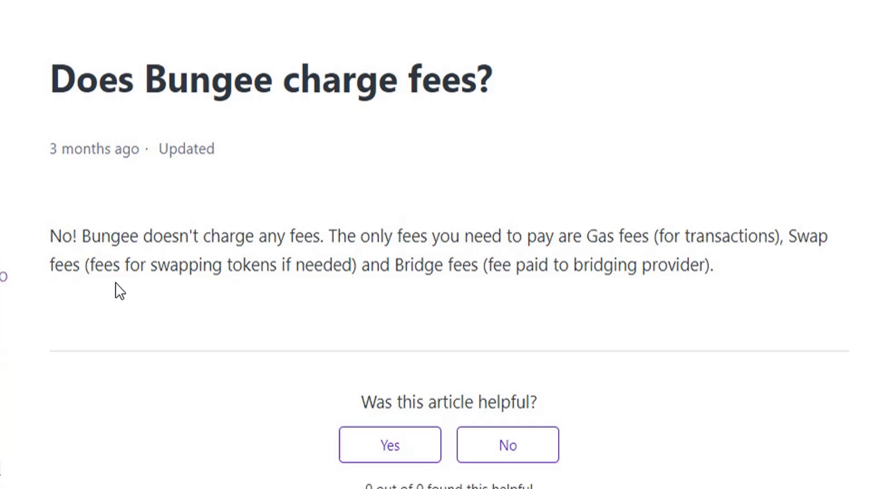
mouse_move(292, 283)
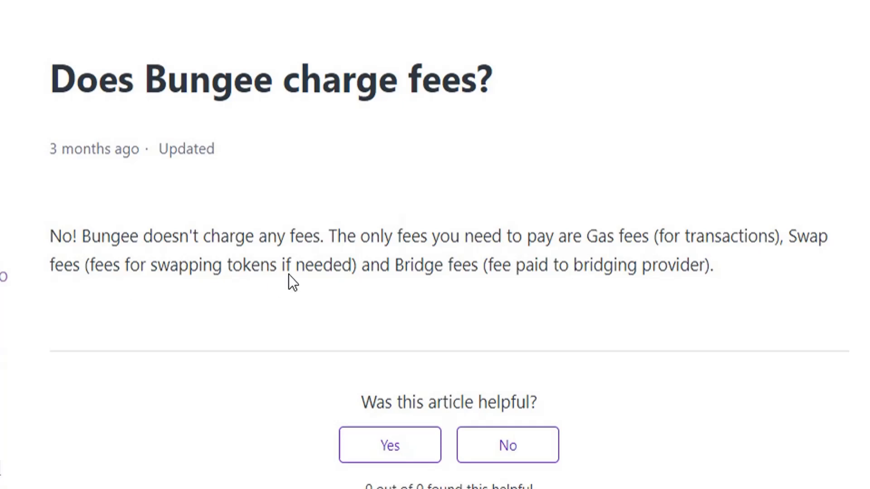
mouse_move(595, 298)
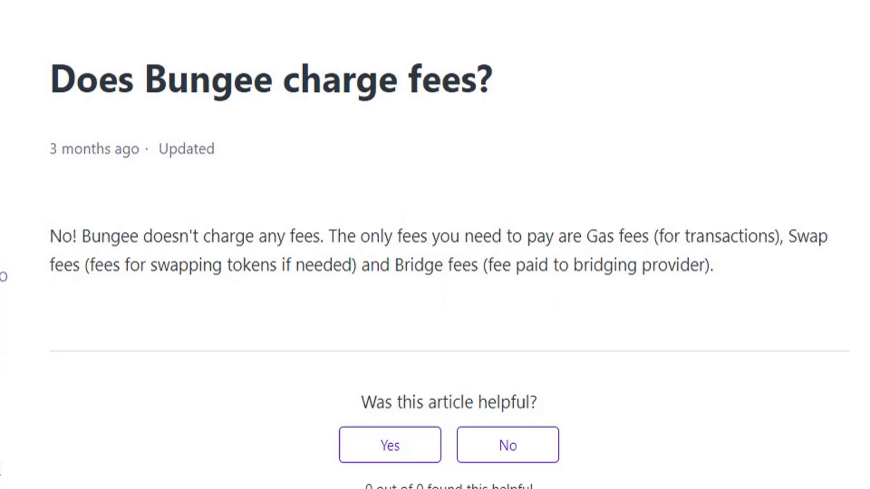
Set the transfer from Optimism to Arbitrum, sending ETH to receive USDC.
left_click(118, 9)
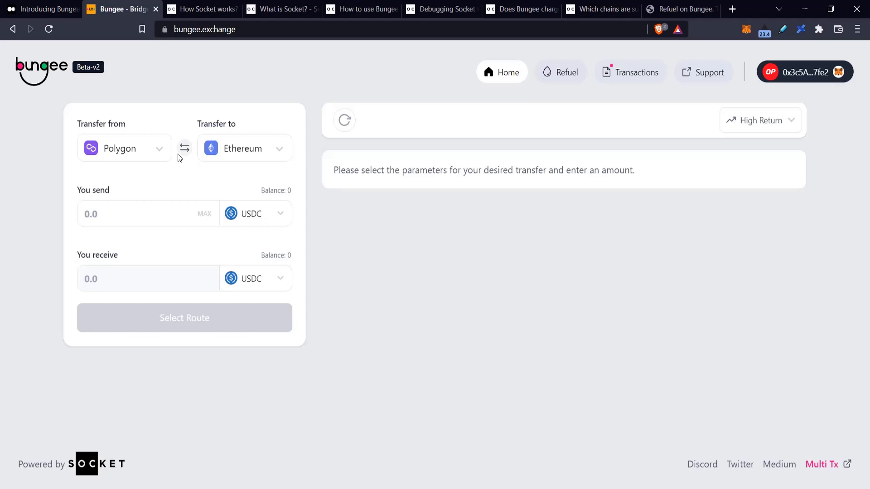
left_click(124, 147)
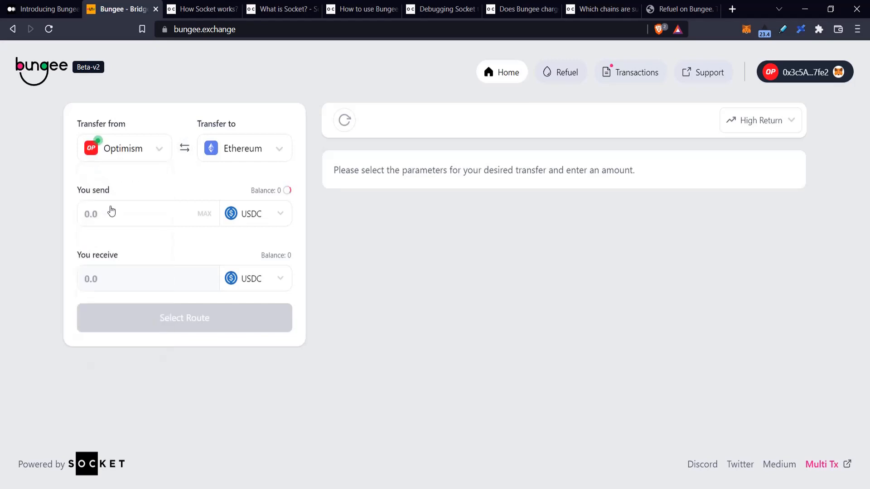
left_click(243, 147)
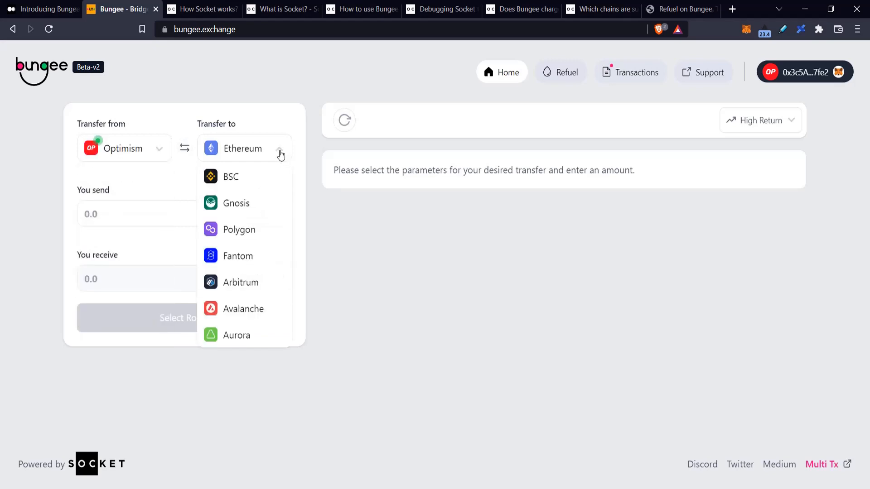
left_click(241, 283)
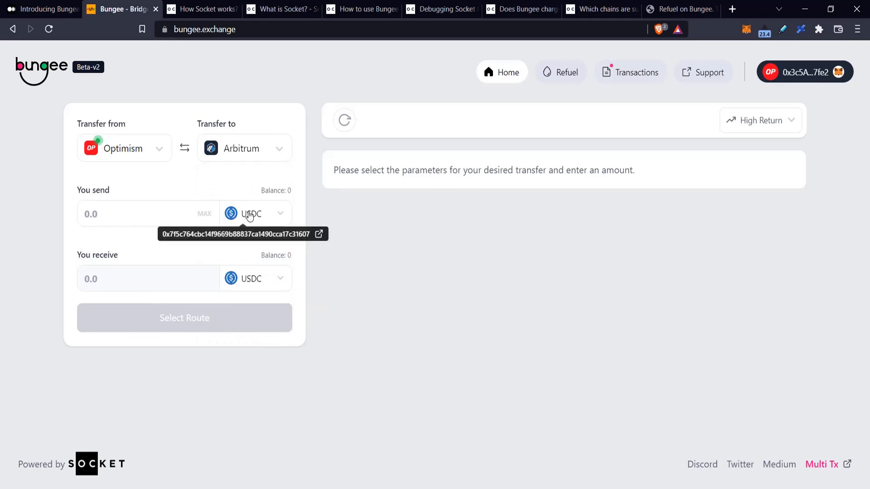
left_click(251, 214)
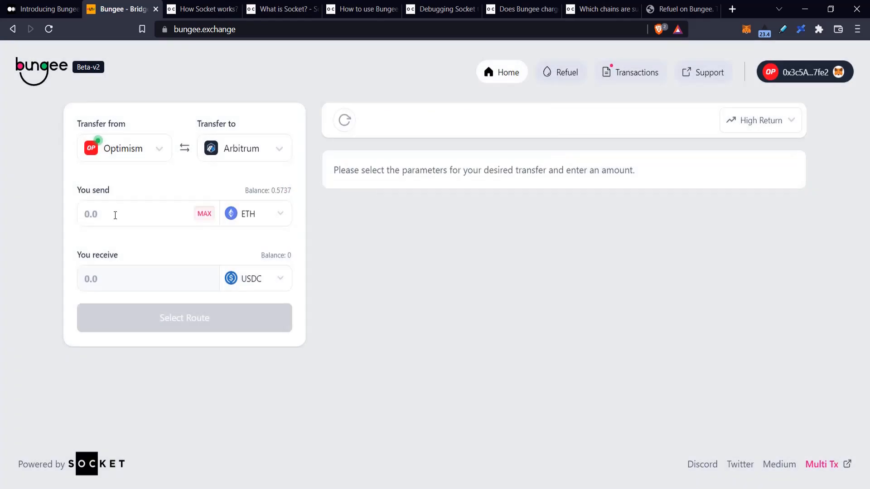
Enter 0.2 ETH to send, getting routes quoting about 216.283 USDC via 1inch and Across.
type("0.2")
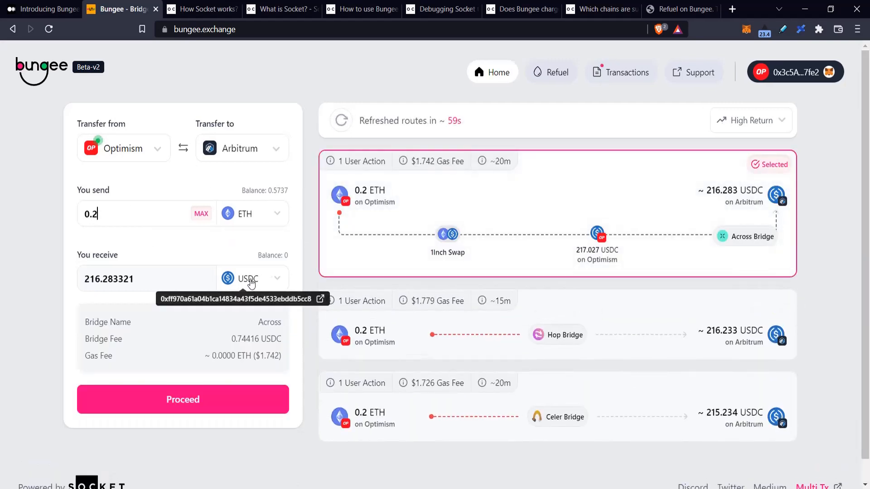
mouse_move(427, 221)
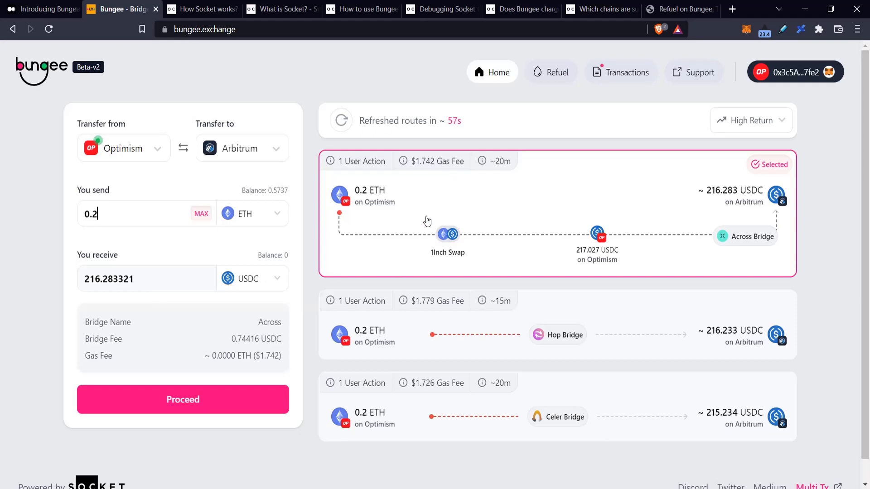
mouse_move(413, 228)
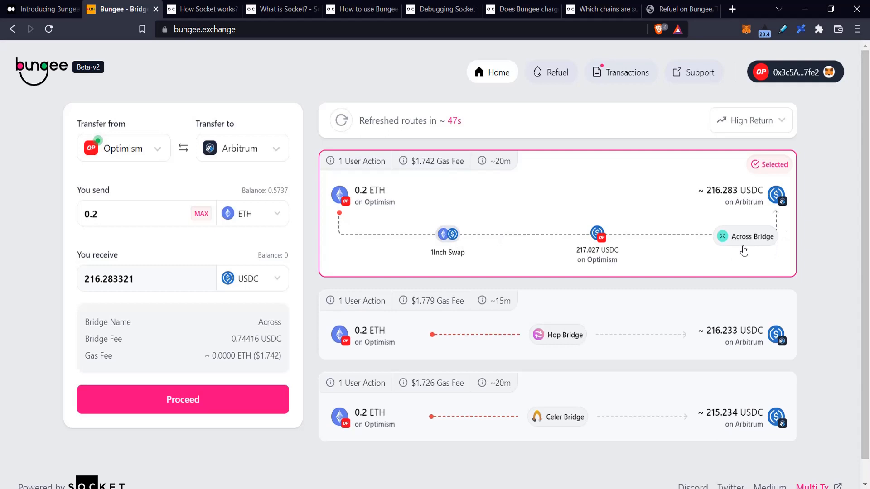
mouse_move(772, 177)
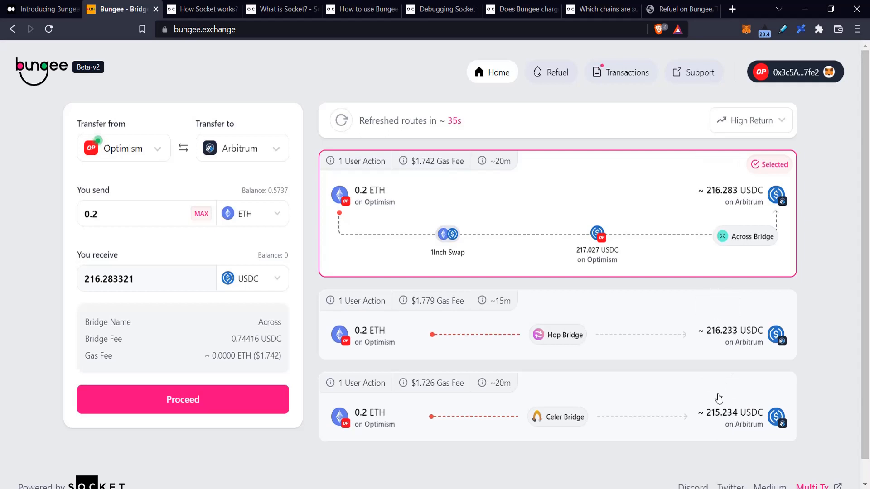
mouse_move(811, 134)
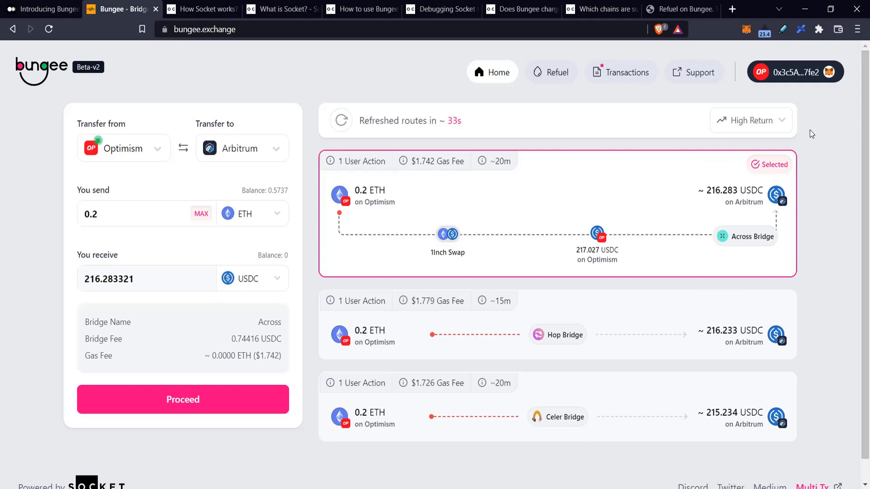
Rank routes by Fastest, then by Low Gas Fee, selecting the 1inch plus Celer Bridge route.
left_click(750, 121)
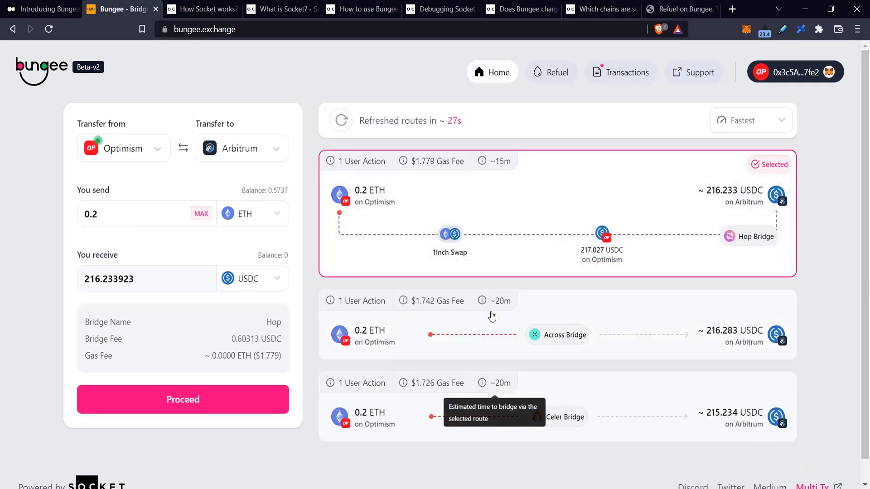
mouse_move(497, 300)
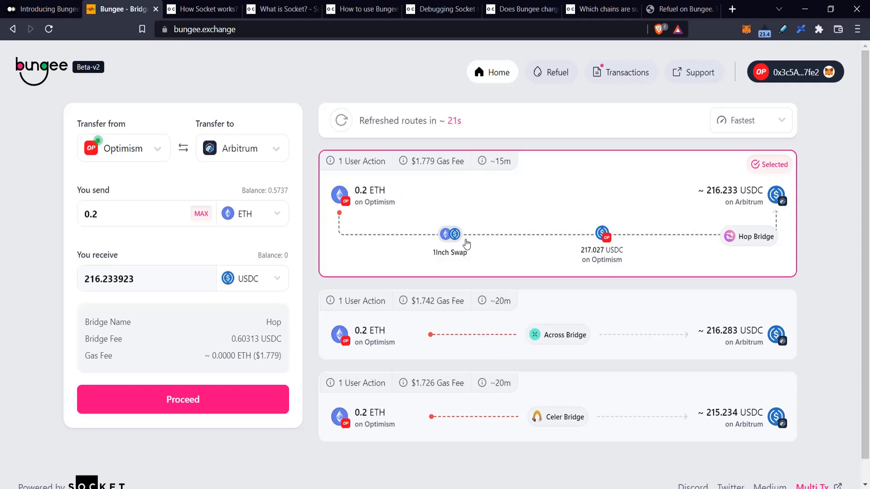
mouse_move(748, 244)
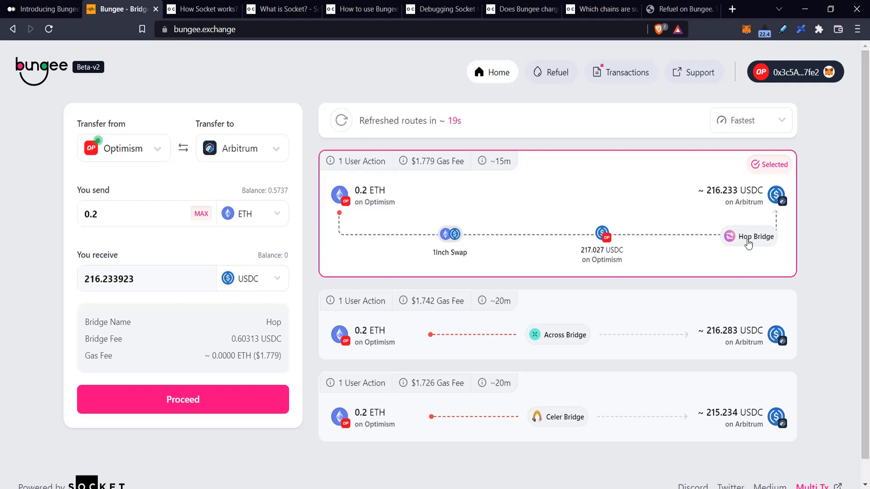
left_click(750, 120)
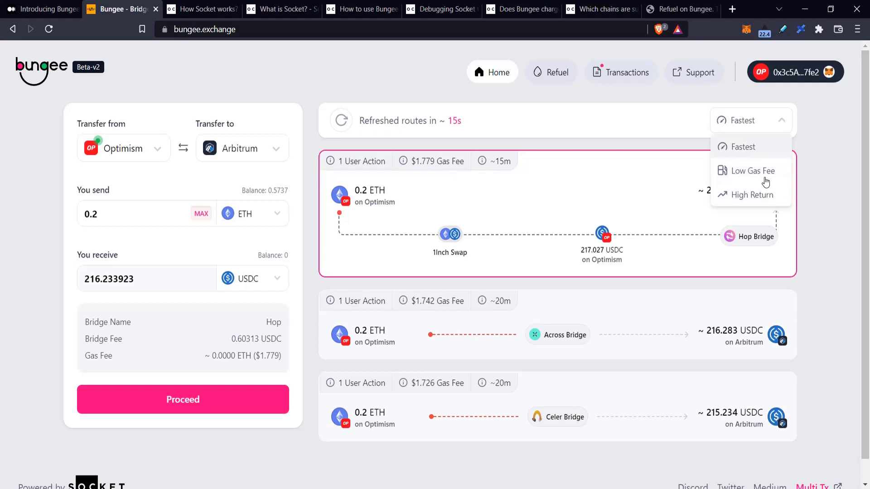
left_click(748, 172)
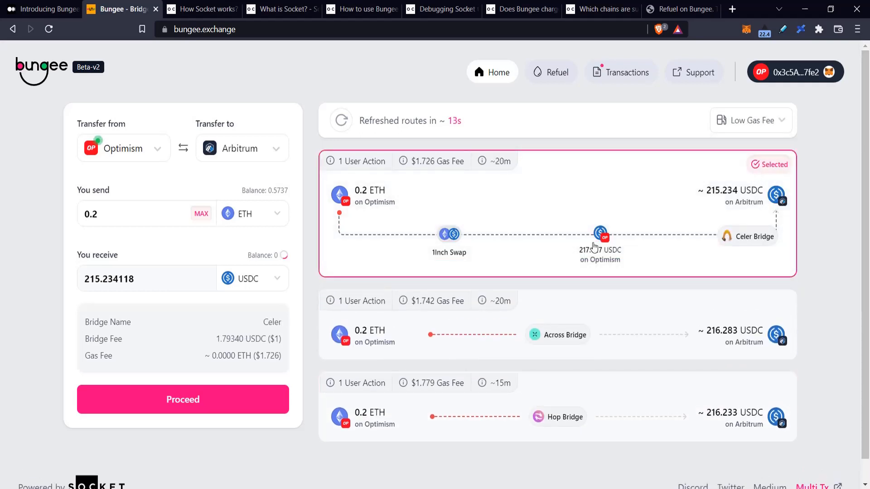
mouse_move(437, 161)
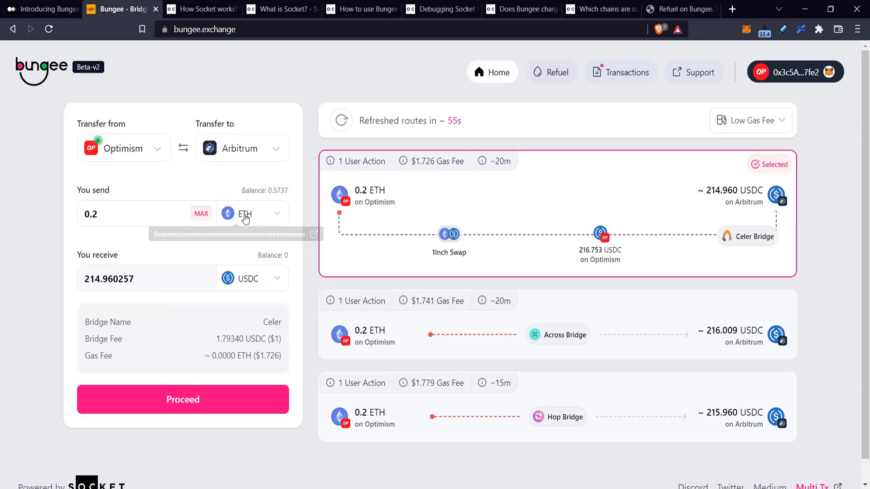
left_click(252, 214)
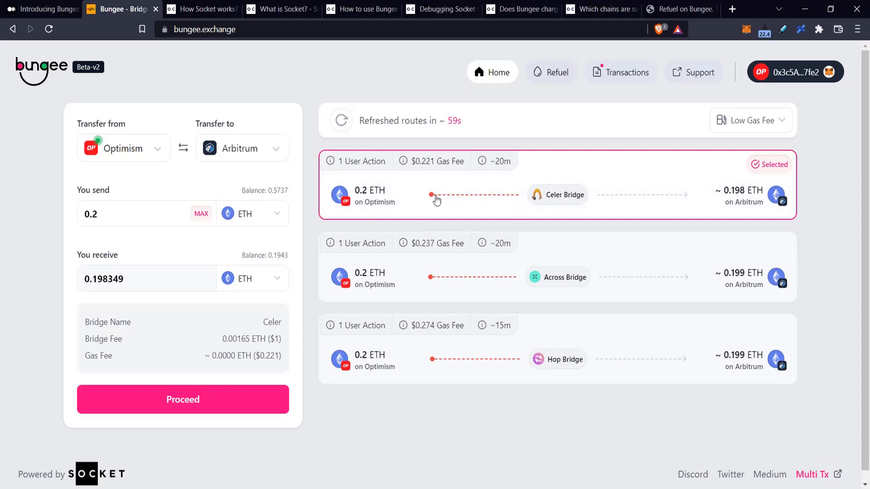
mouse_move(617, 344)
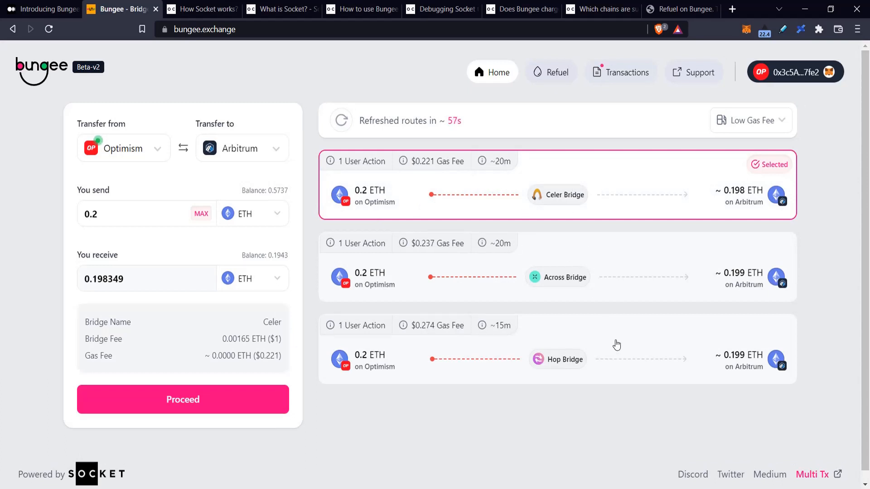
left_click(558, 277)
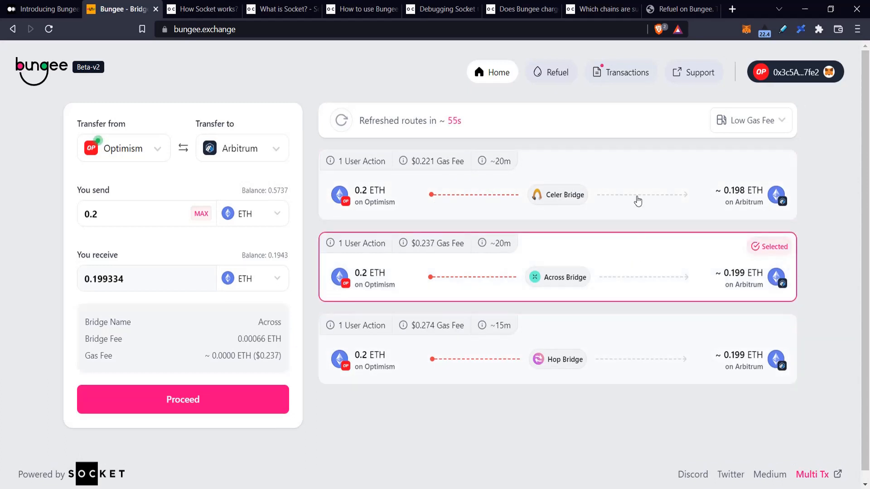
left_click(555, 194)
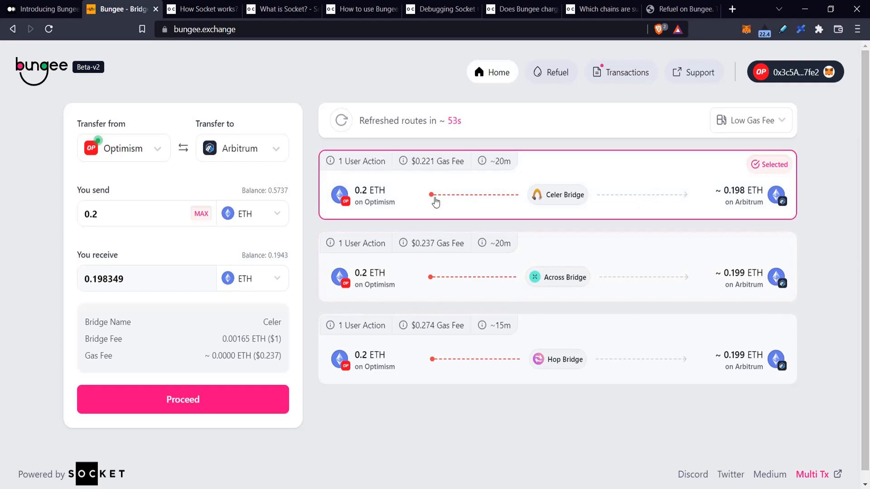
mouse_move(579, 195)
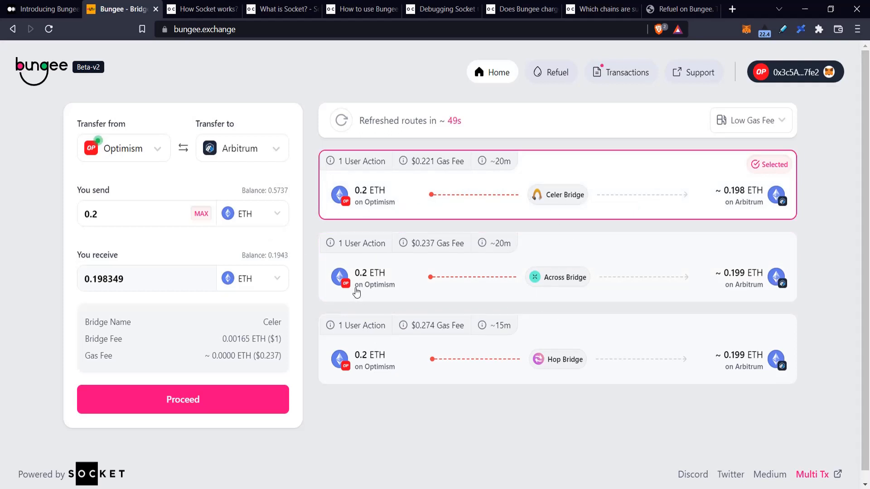
mouse_move(384, 192)
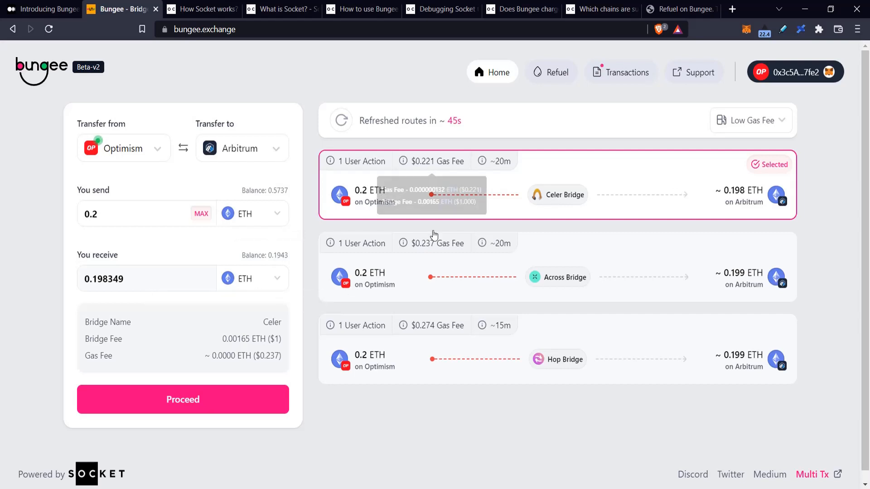
mouse_move(426, 197)
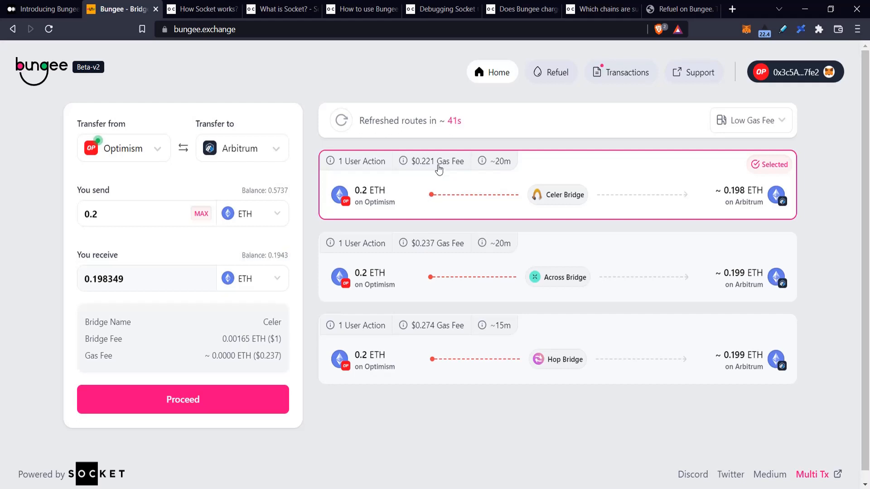
mouse_move(439, 162)
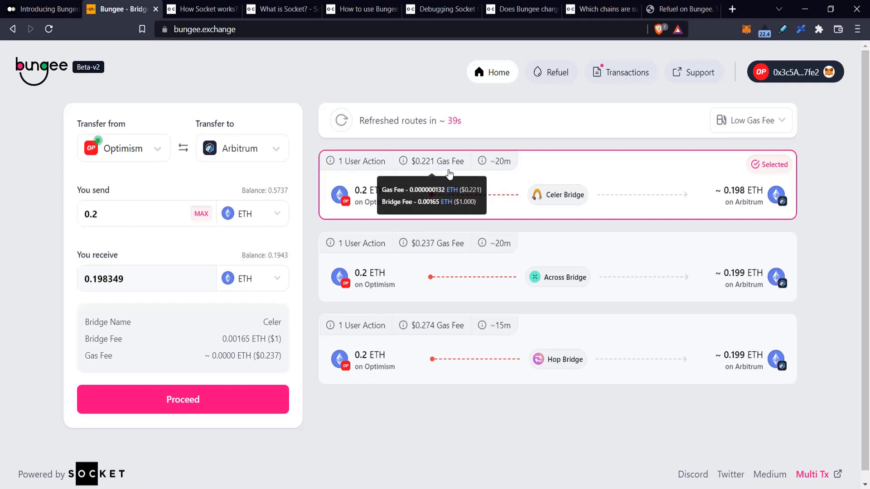
mouse_move(446, 290)
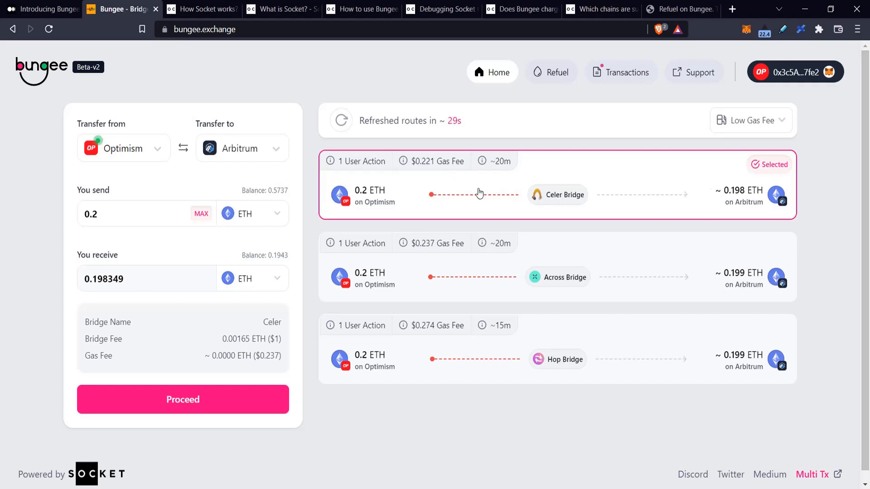
Show the route ranking options above the Celer route's $0.221 gas fee breakdown.
left_click(749, 121)
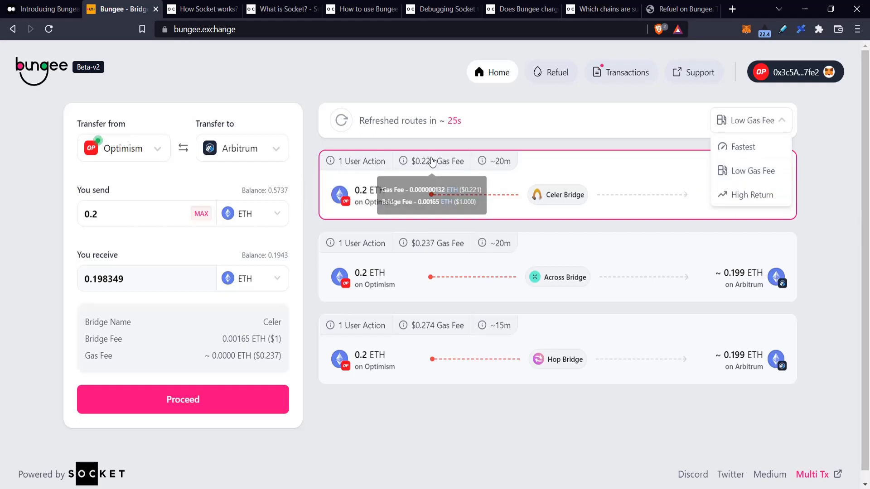
mouse_move(481, 161)
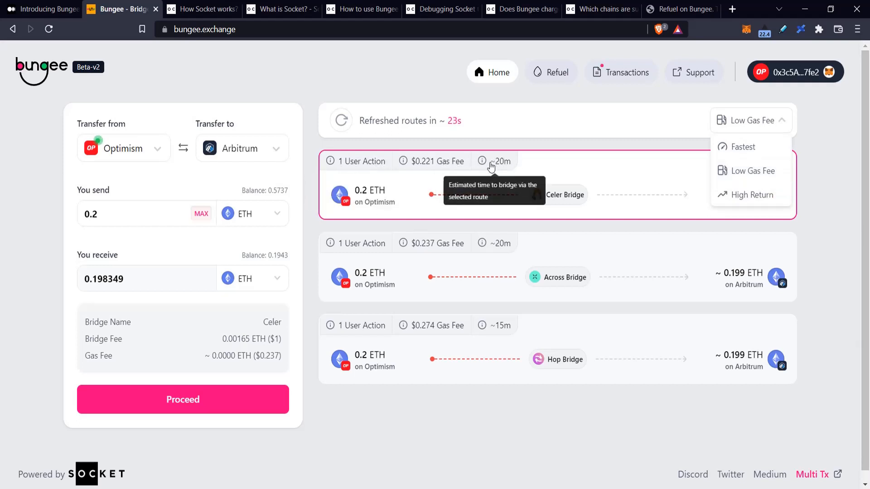
mouse_move(575, 171)
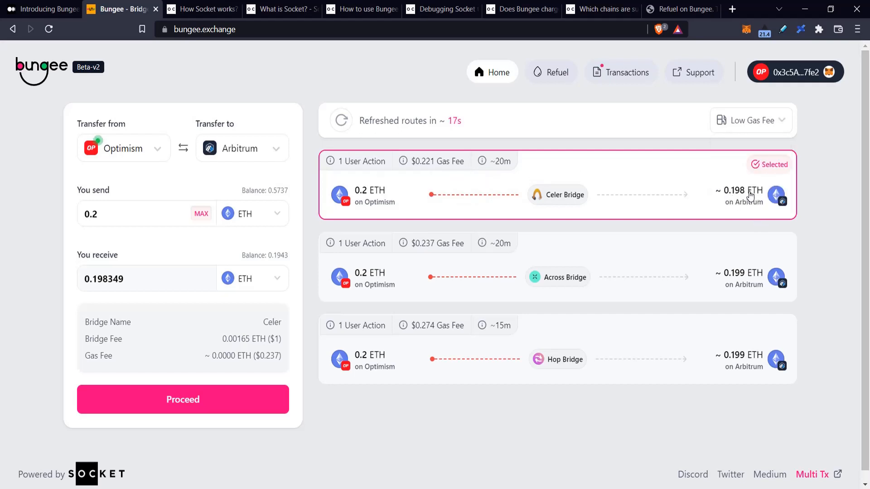
mouse_move(253, 231)
type("0.1")
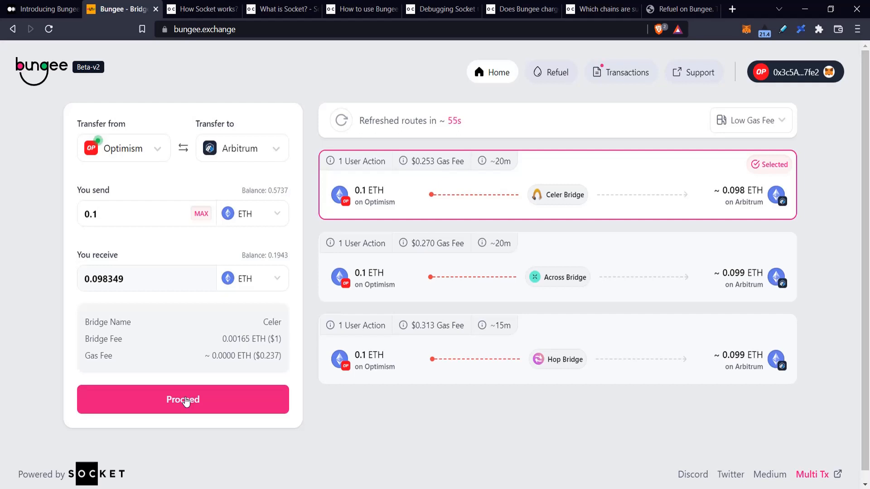
Rank routes by High Return and start bridging 0.1 ETH via the Across route.
left_click(750, 120)
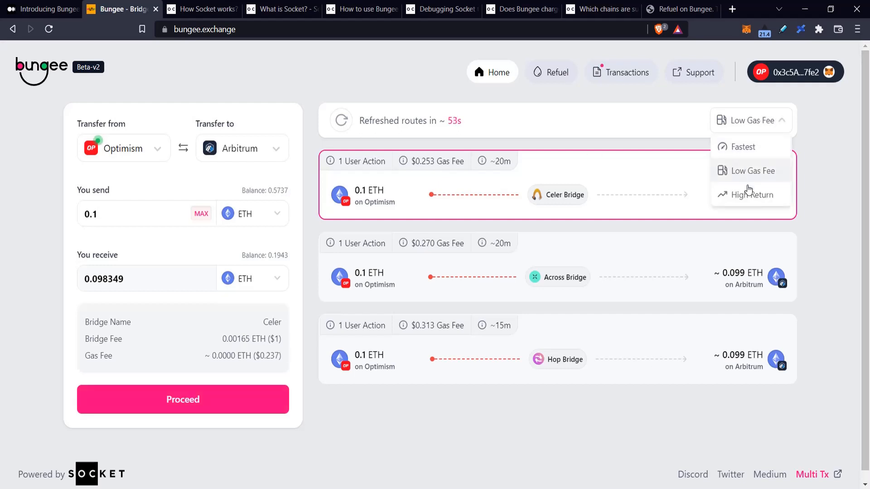
left_click(748, 194)
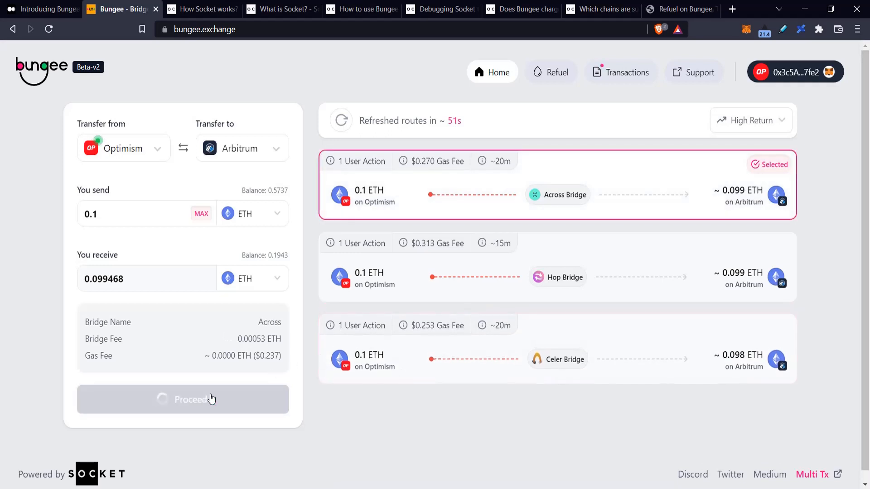
left_click(184, 398)
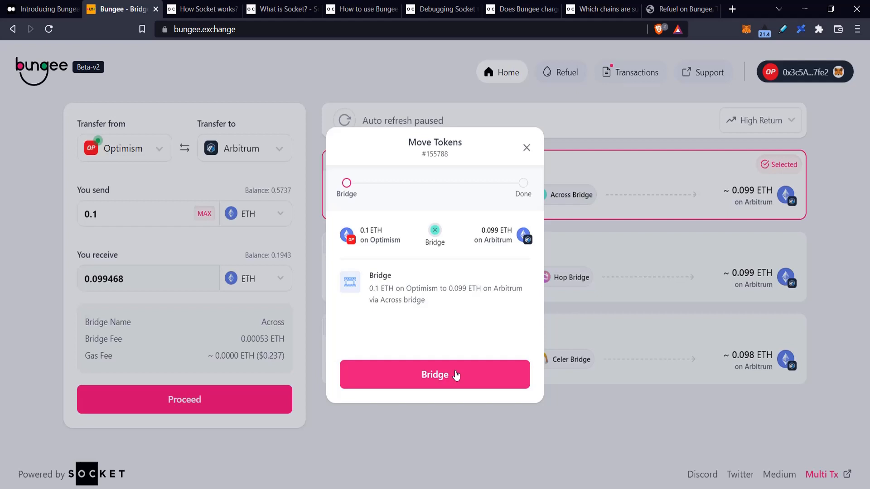
left_click(434, 374)
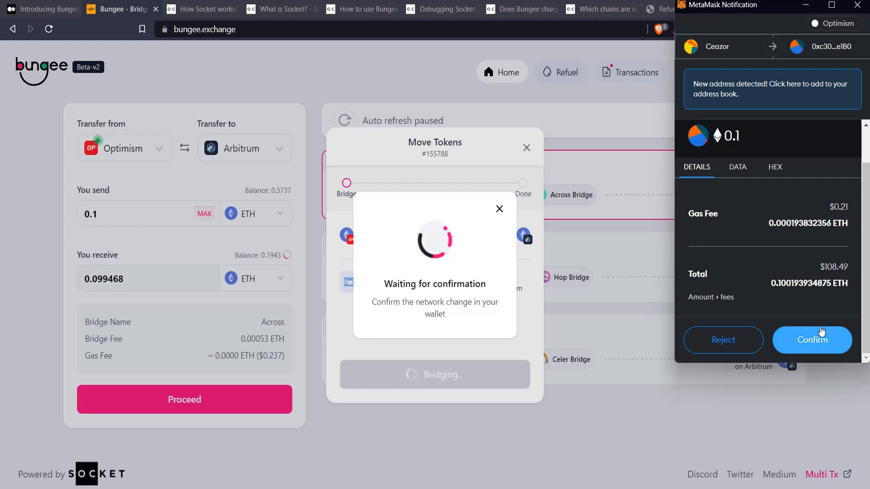
Confirm the bridge transaction in MetaMask, leaving the 0.1 ETH Across transfer in progress.
left_click(811, 339)
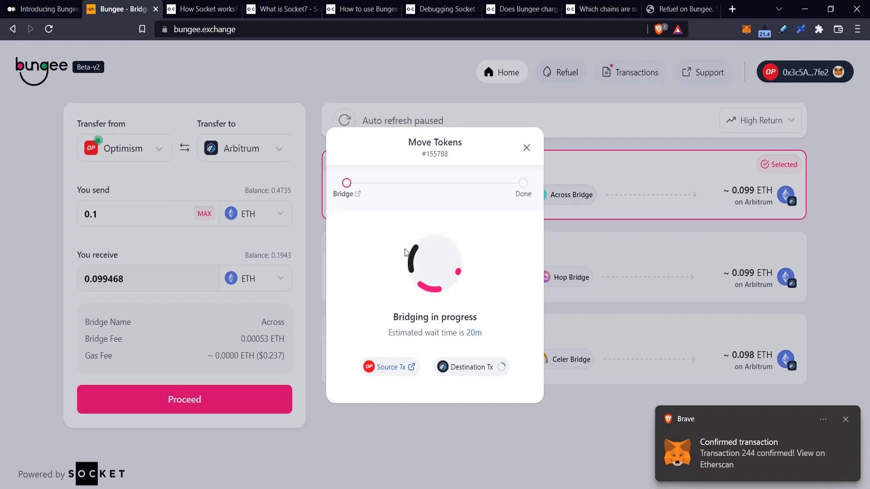
mouse_move(437, 258)
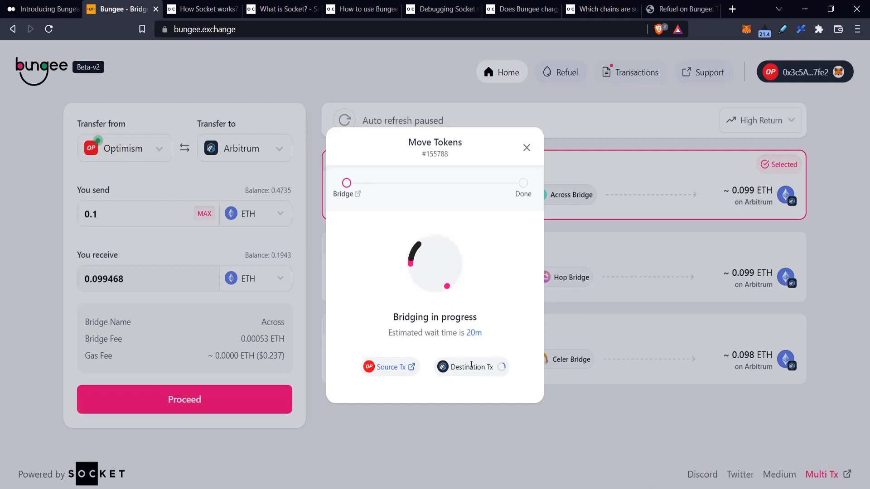
mouse_move(441, 165)
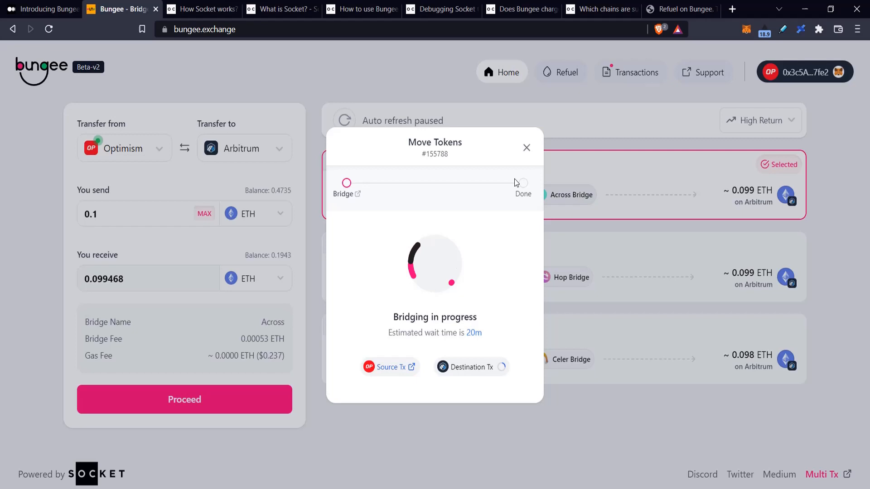
mouse_move(342, 246)
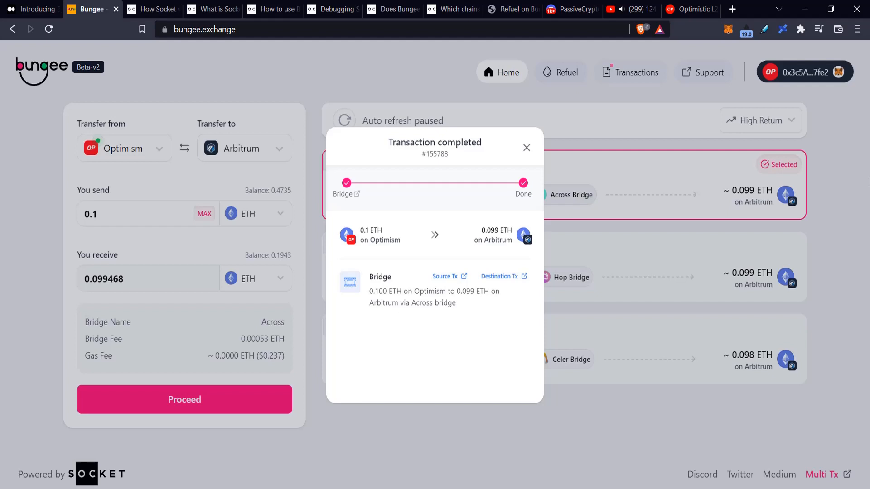
mouse_move(864, 461)
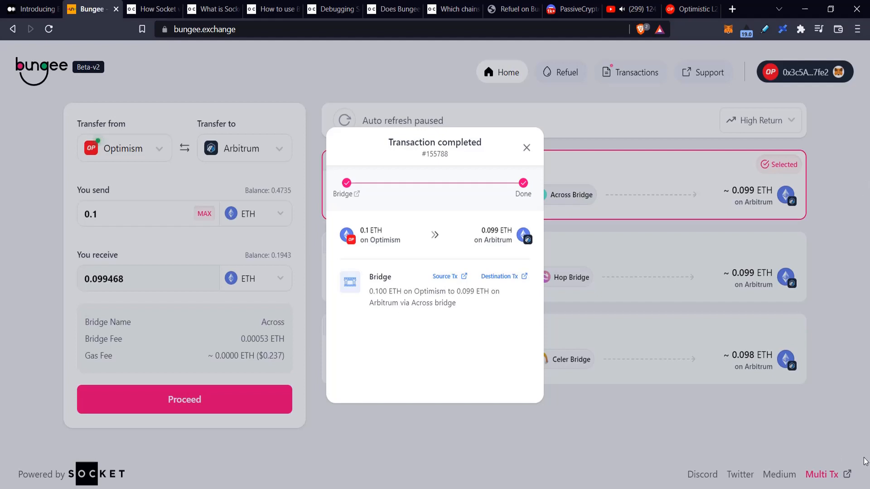
mouse_move(735, 120)
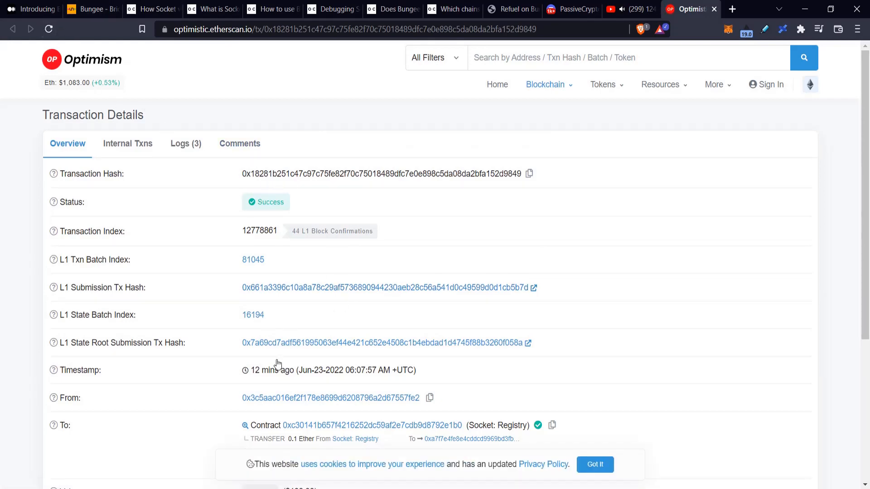
Return from the Optimistic Etherscan source transaction to the Bungee bridge page.
left_click(92, 9)
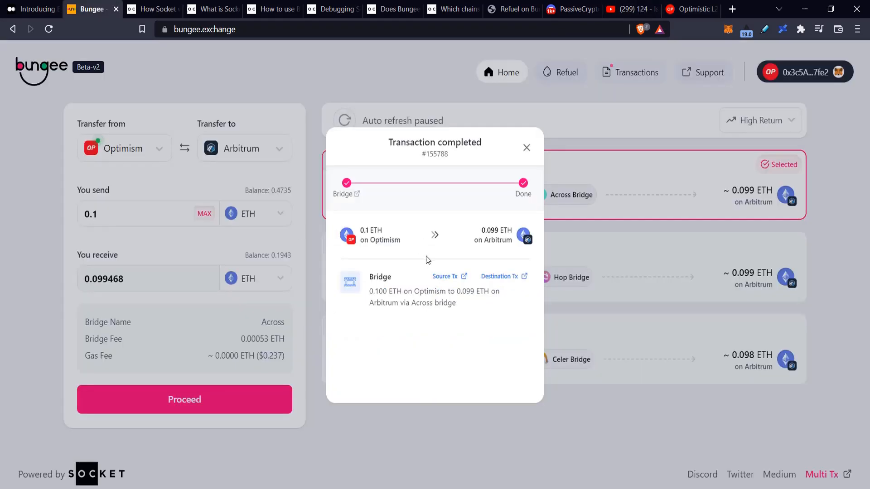
mouse_move(588, 250)
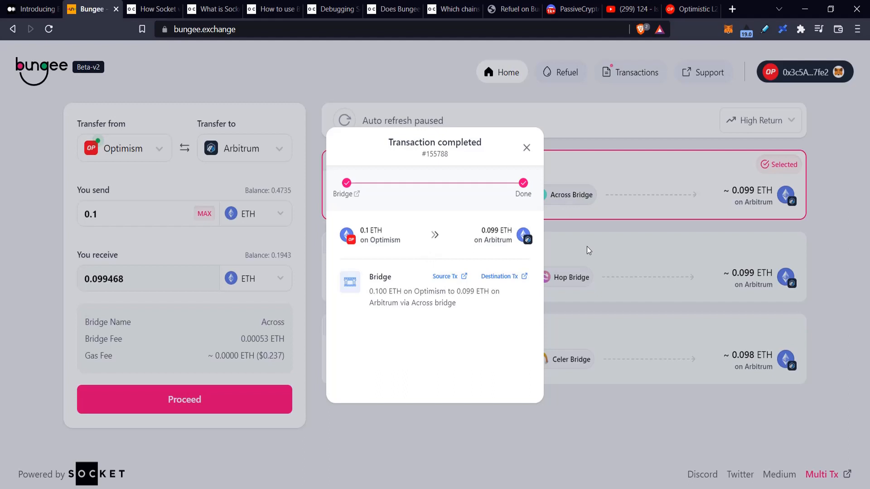
mouse_move(576, 271)
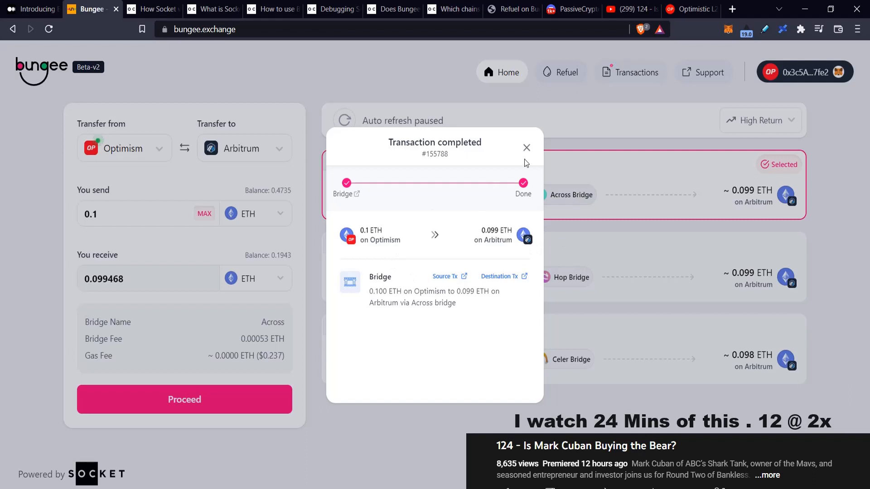
mouse_move(664, 119)
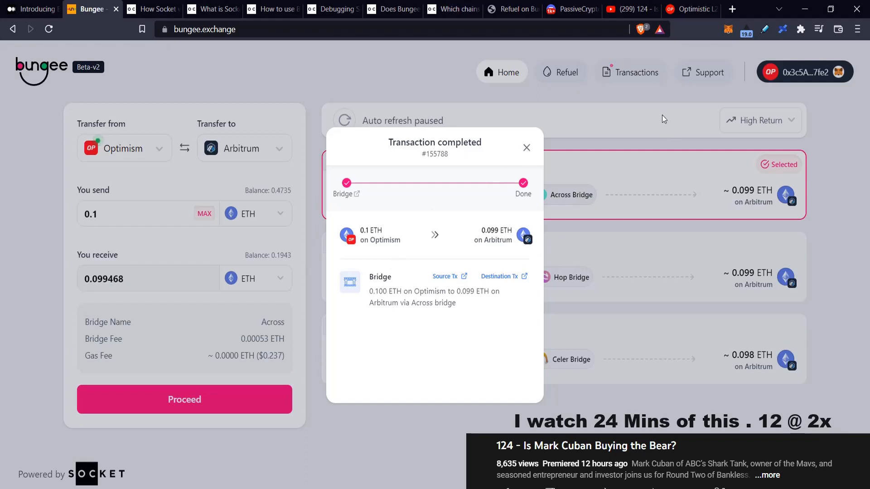
mouse_move(483, 140)
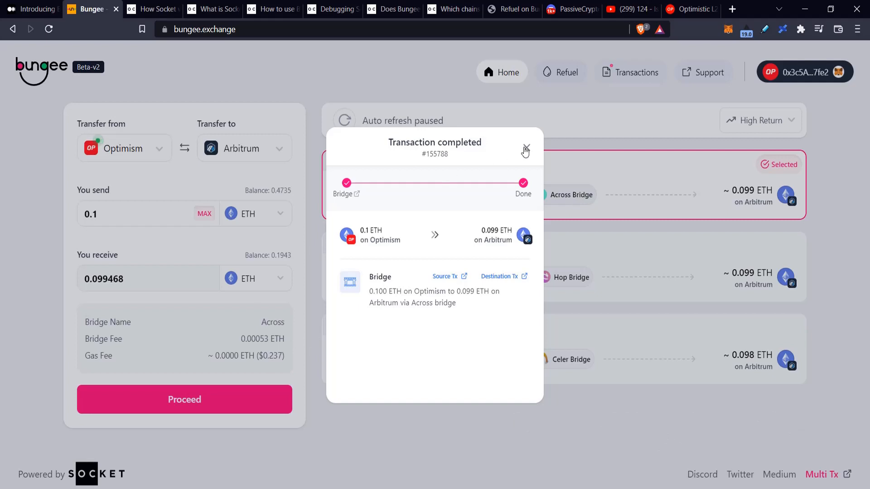
Dismiss the completed transaction summary and go to the Refuel gas page (Optimism to BSC).
left_click(524, 151)
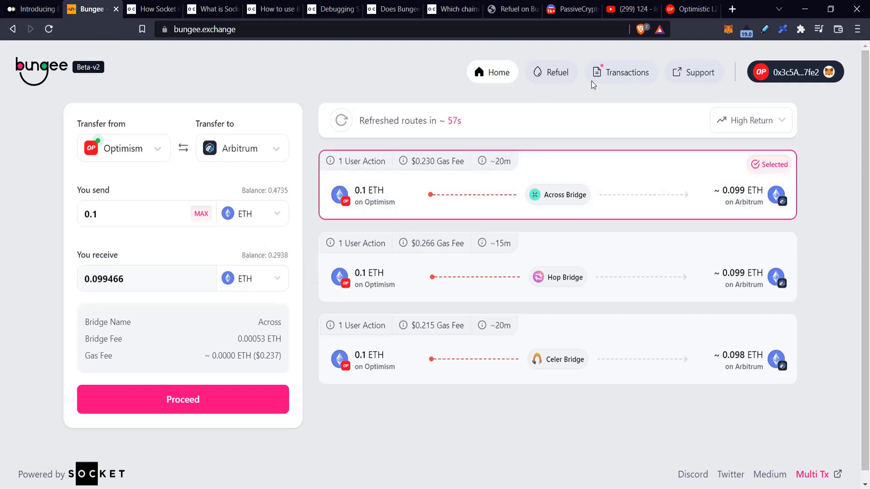
mouse_move(280, 246)
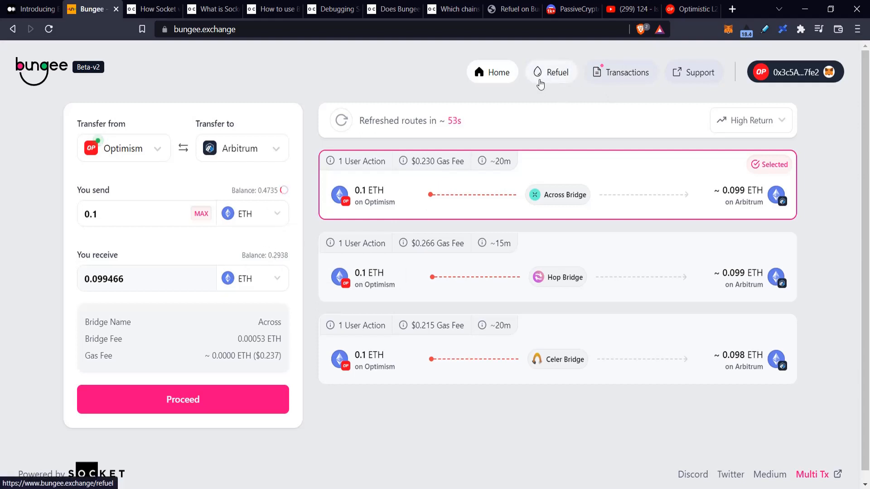
left_click(551, 72)
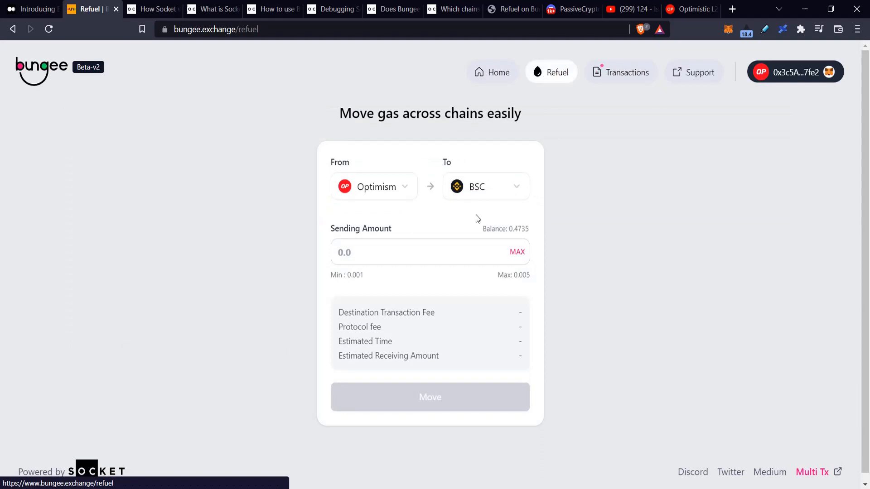
mouse_move(530, 105)
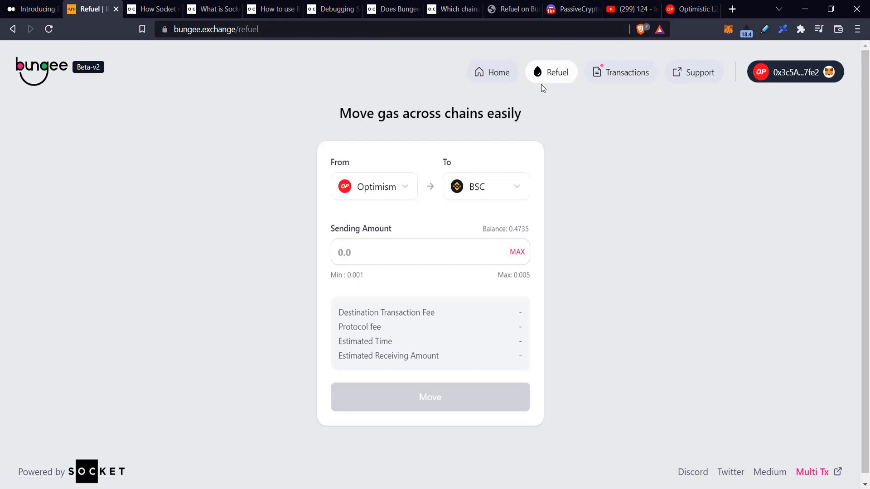
On the home form, send 0.2 ETH from Optimism to receive WETH on Fantom and get routes.
left_click(498, 73)
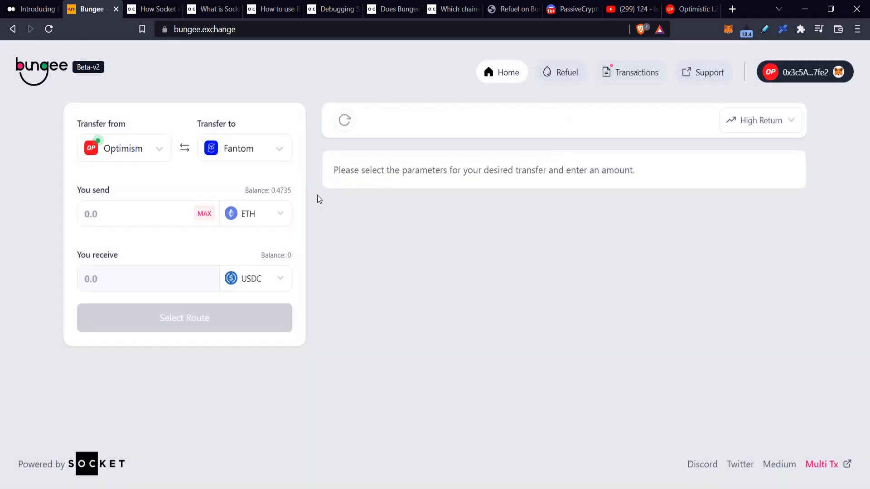
left_click(255, 278)
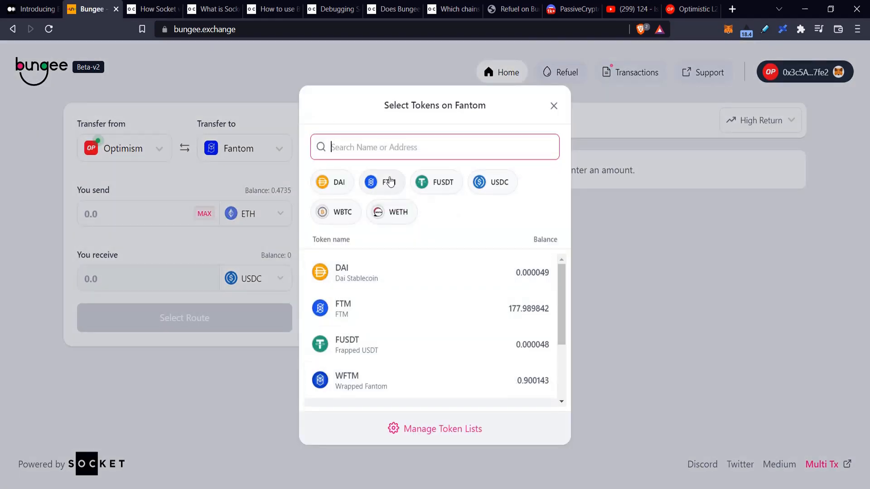
scroll("down", 3)
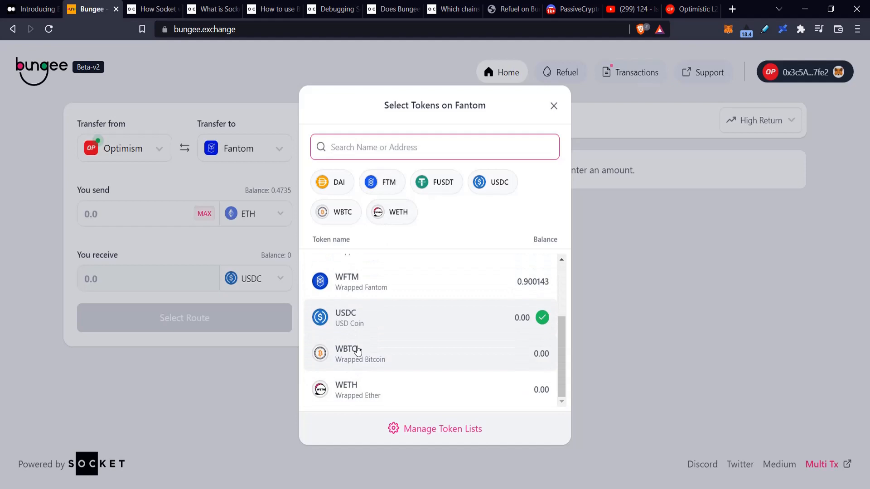
left_click(345, 388)
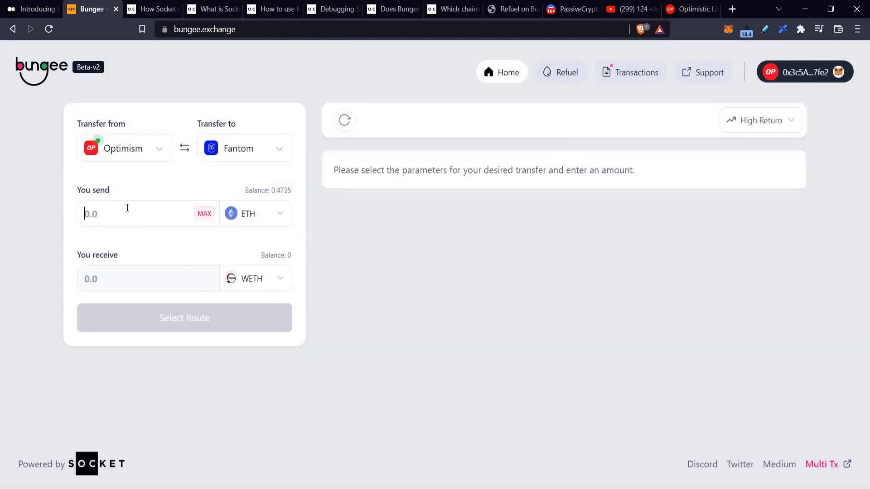
type("0.2")
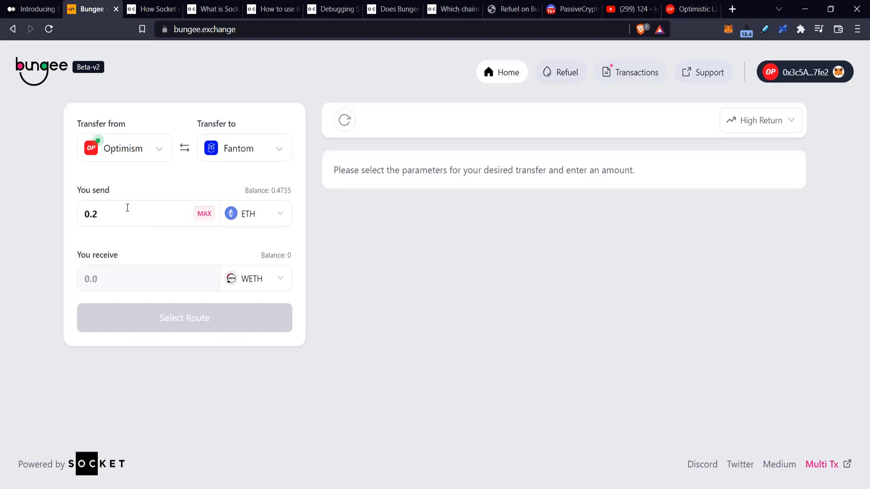
left_click(184, 318)
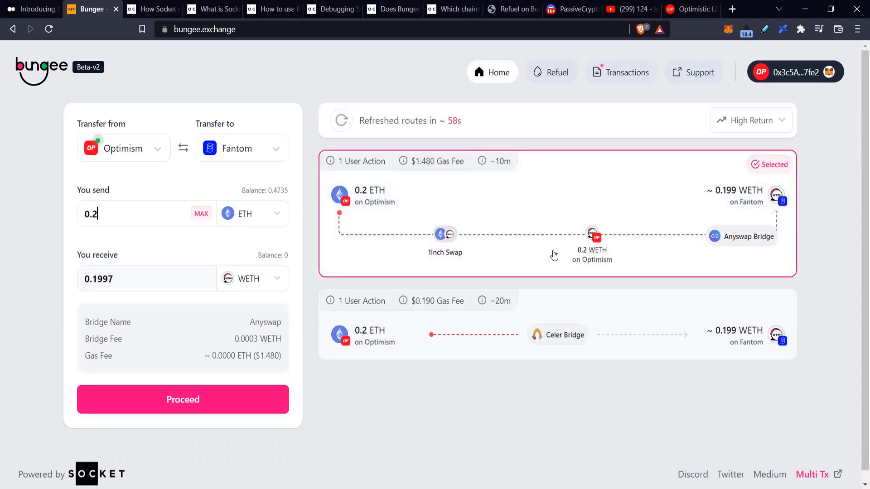
mouse_move(643, 342)
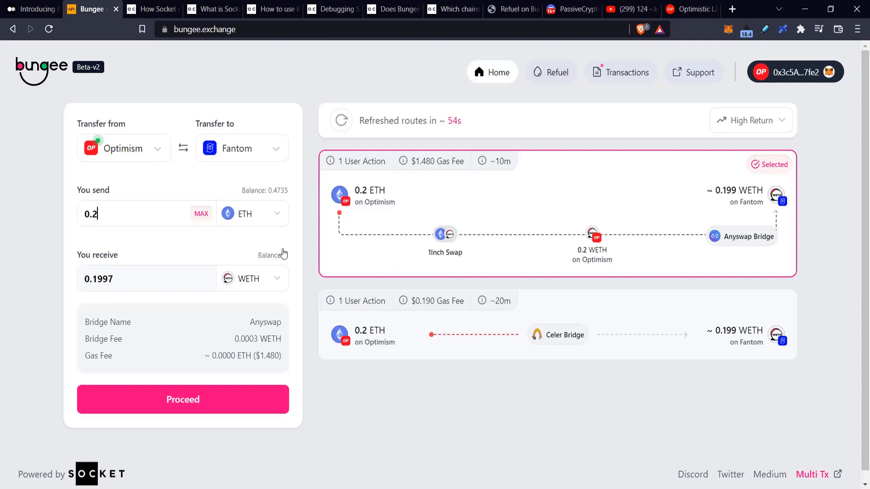
mouse_move(505, 266)
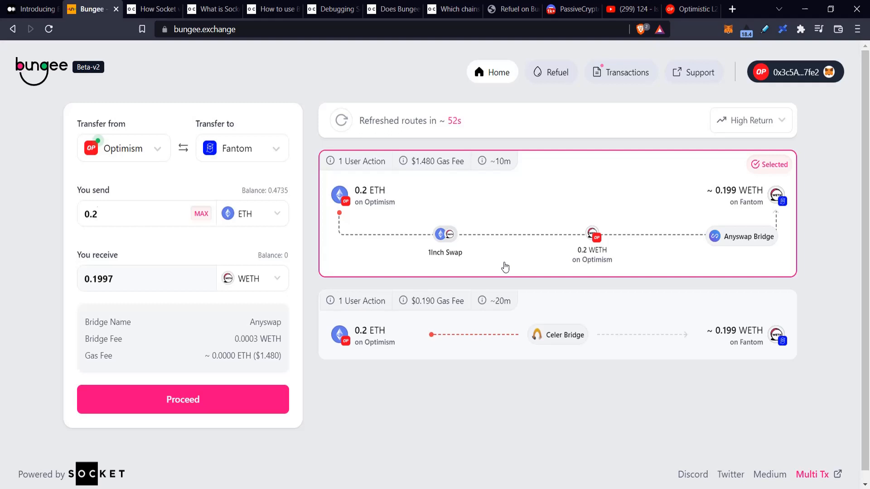
mouse_move(741, 242)
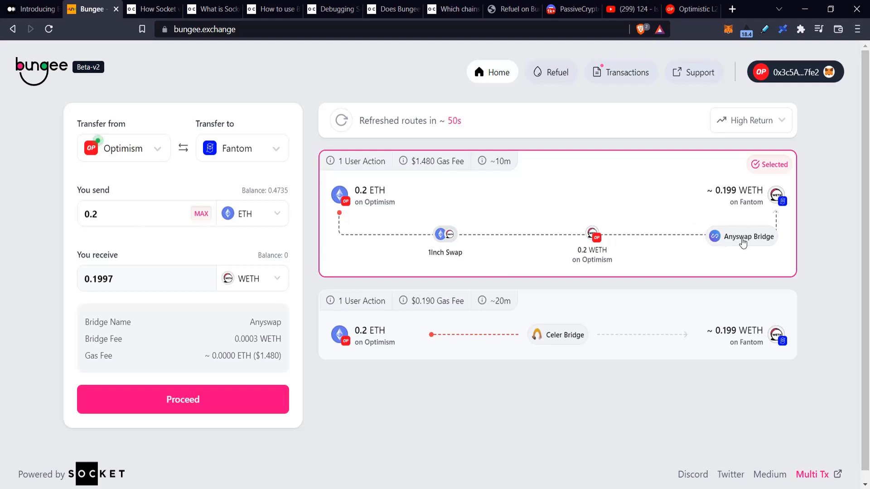
mouse_move(743, 266)
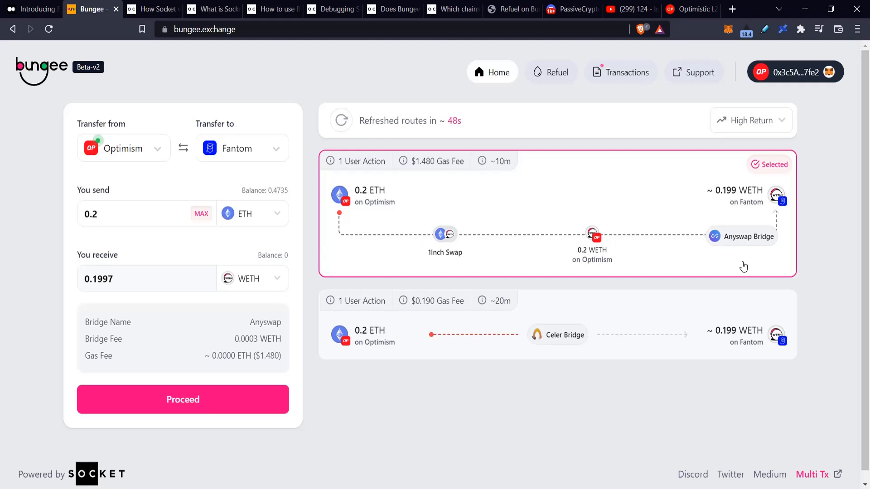
mouse_move(728, 251)
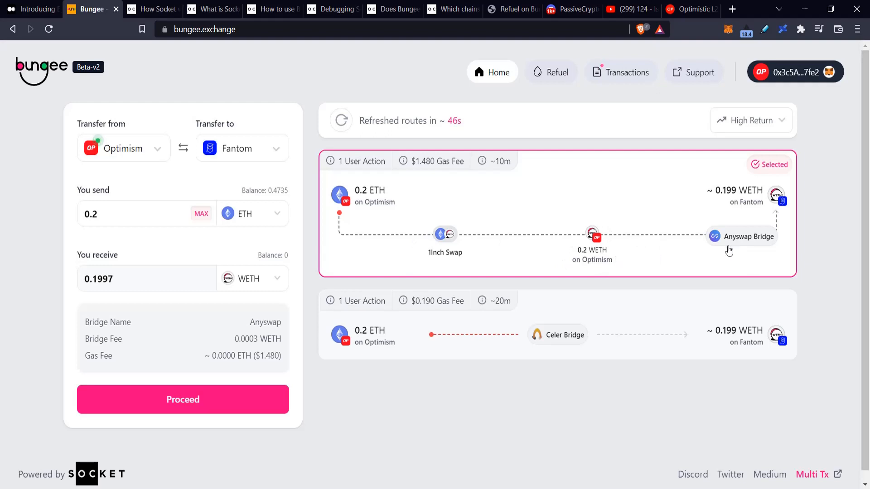
mouse_move(125, 155)
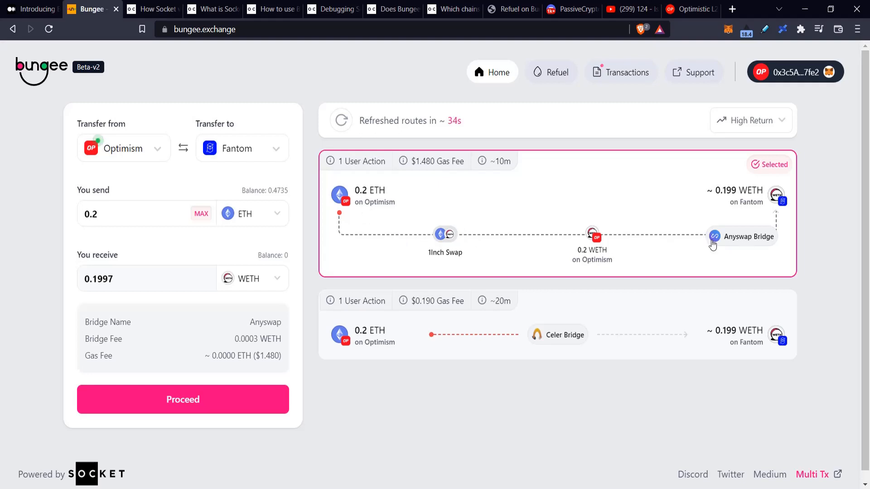
mouse_move(806, 243)
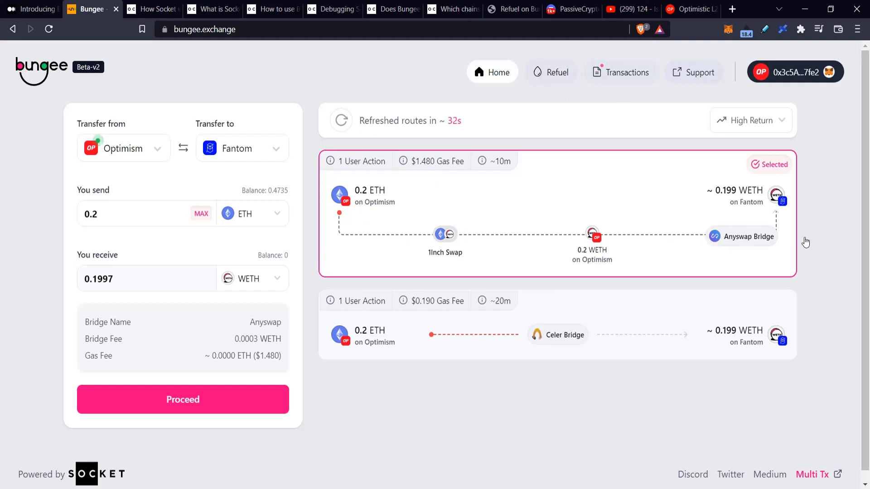
mouse_move(671, 252)
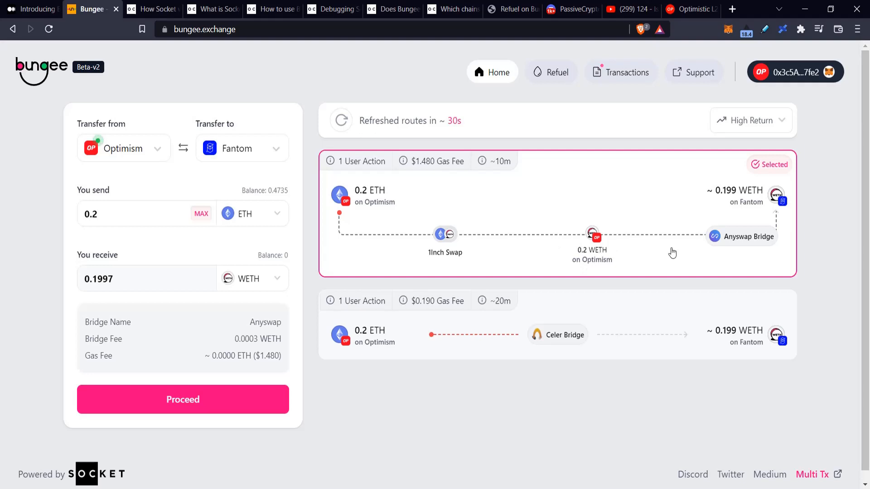
mouse_move(276, 278)
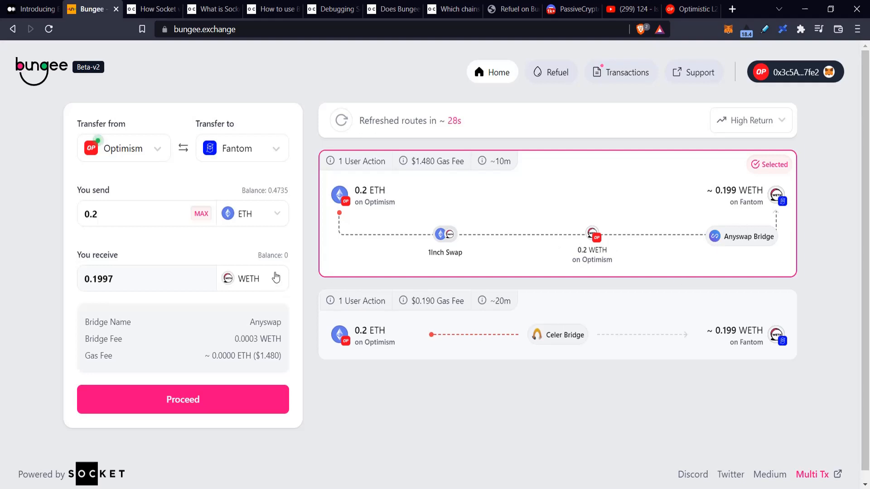
Switch the received token on Fantom to USDC, quoting about 215.70 USDC via Anyswap.
left_click(251, 278)
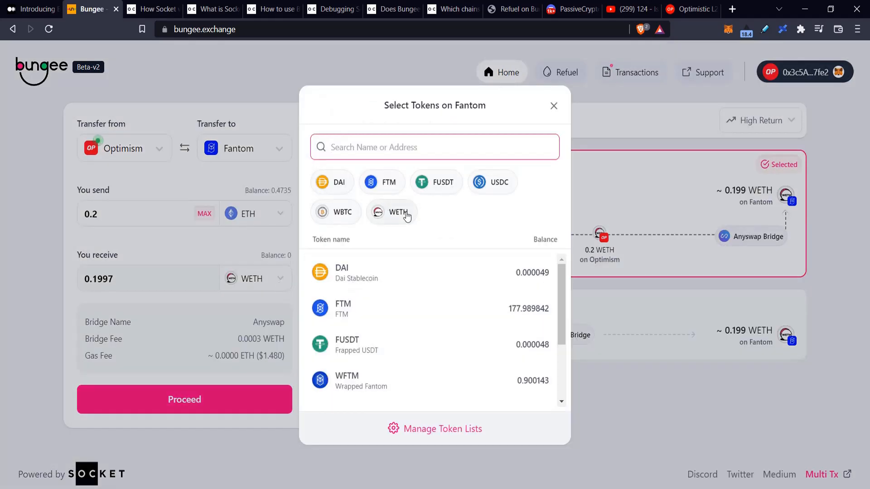
left_click(491, 182)
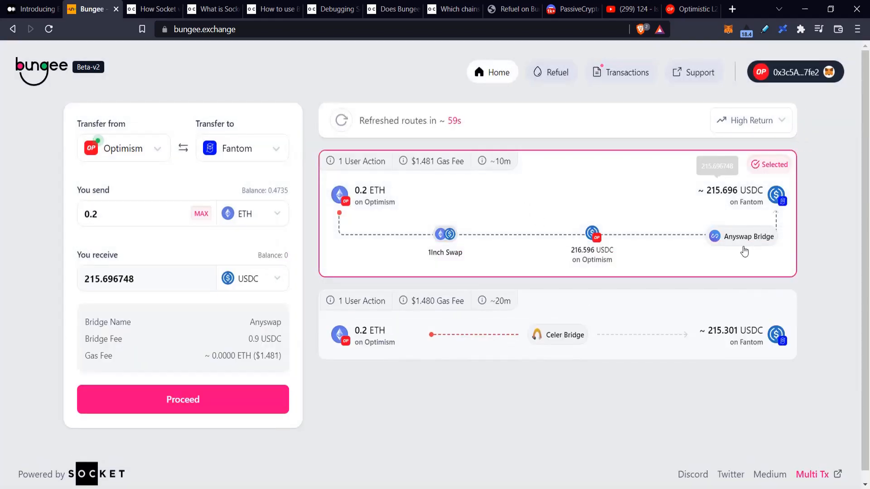
mouse_move(727, 215)
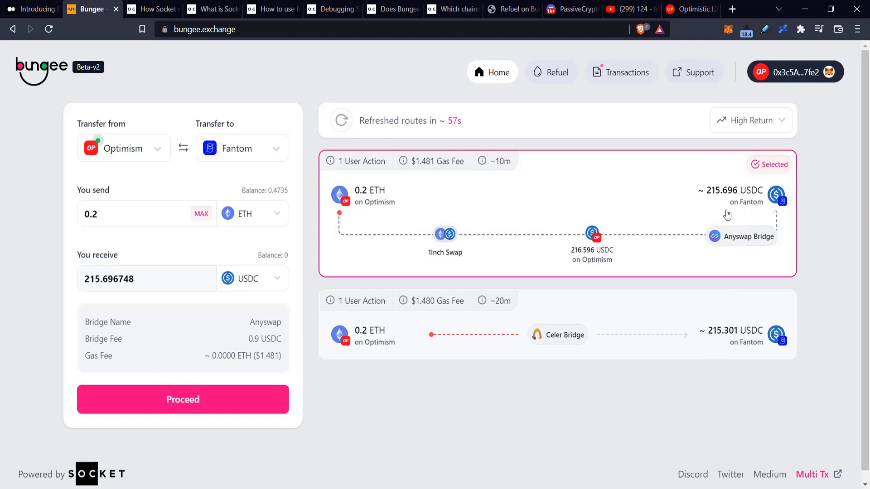
mouse_move(569, 147)
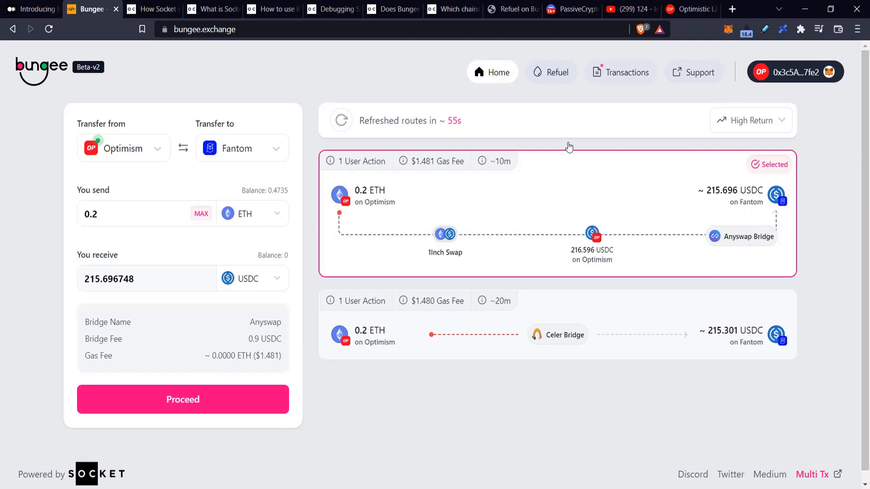
Set Refuel to move gas from Optimism to Fantom, trying 0.4 then replacing it with 0.005.
left_click(550, 72)
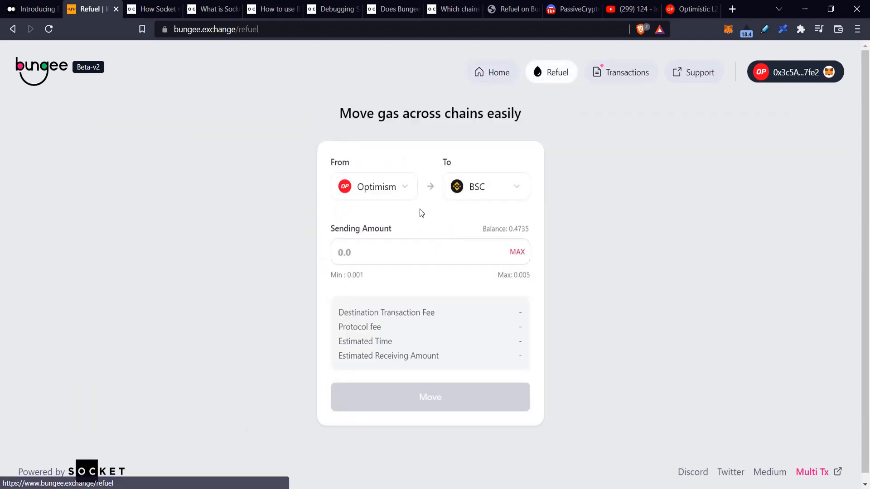
left_click(486, 187)
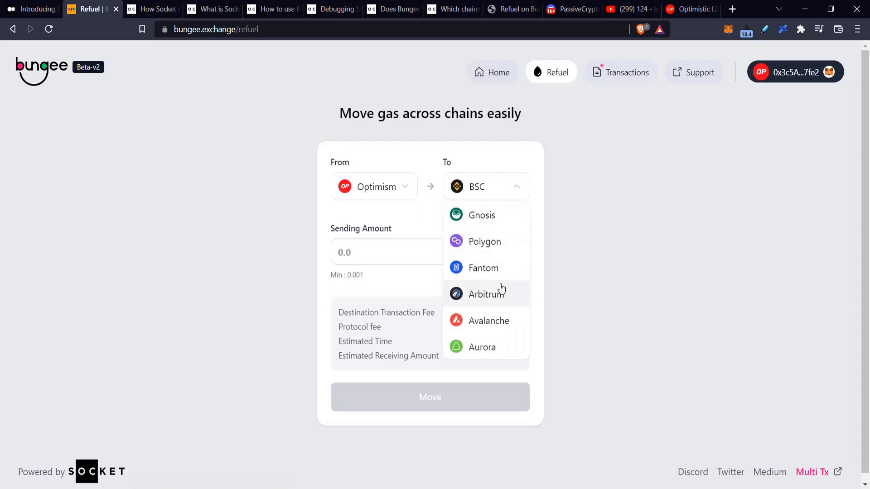
left_click(483, 268)
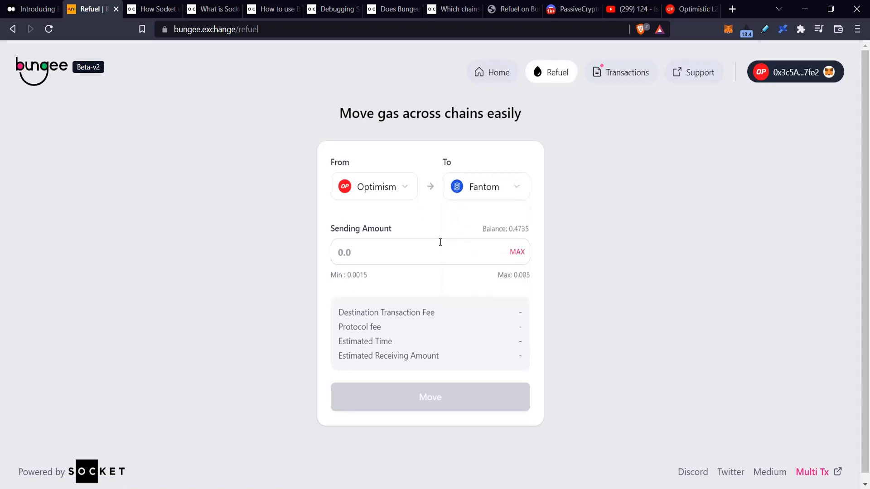
left_click(389, 253)
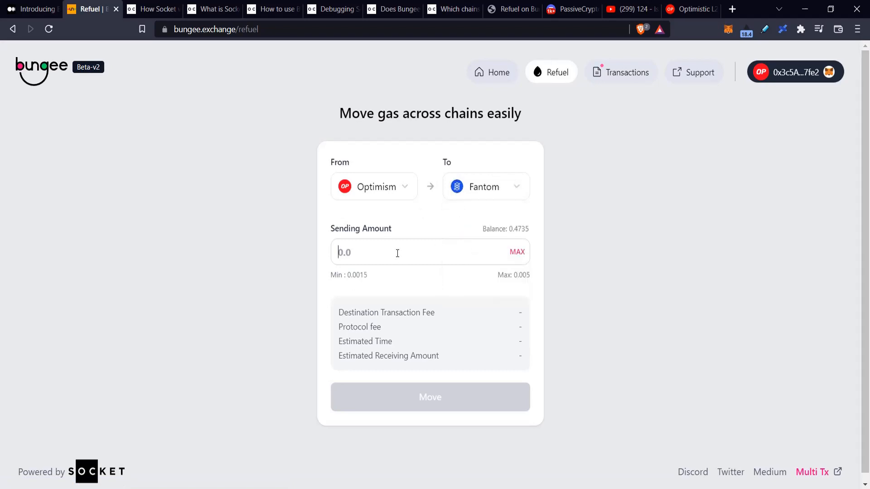
mouse_move(419, 272)
type("0.4")
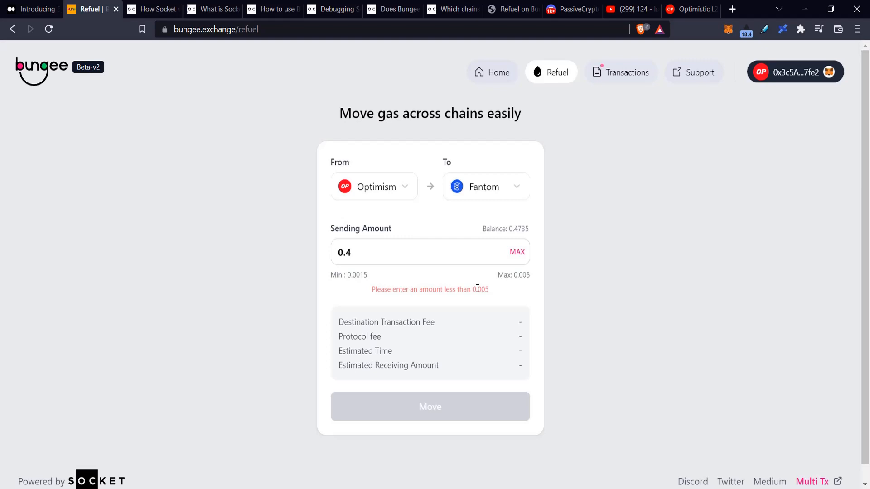
left_click_drag(413, 289, 488, 288)
type("0.005")
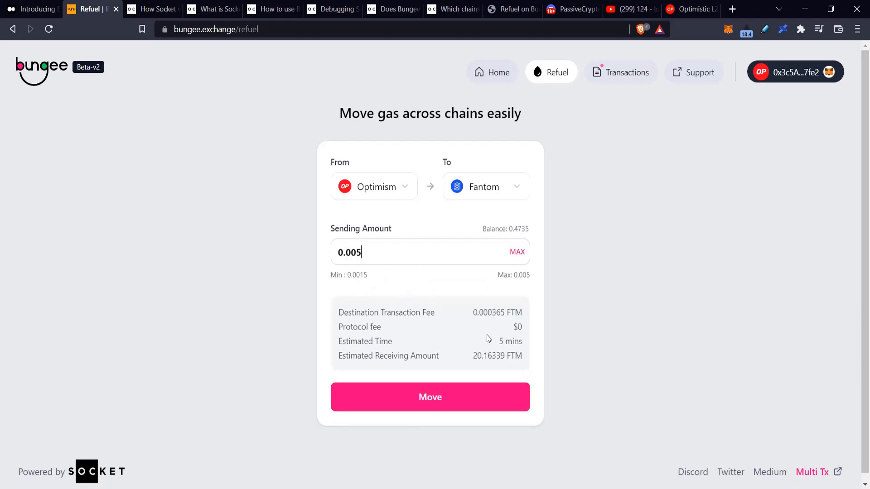
mouse_move(638, 284)
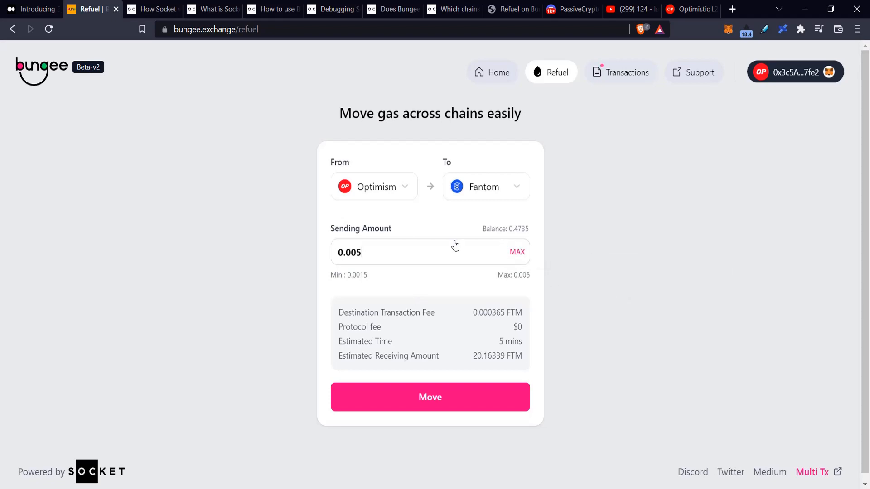
mouse_move(324, 279)
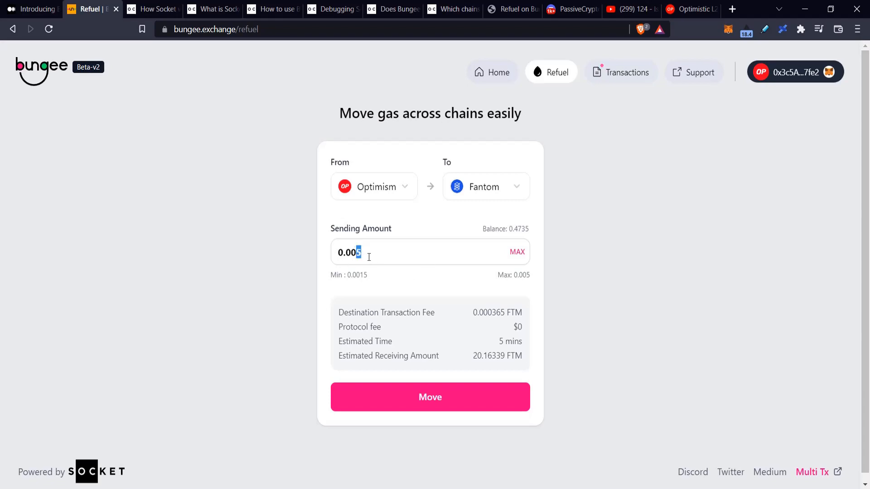
mouse_move(518, 239)
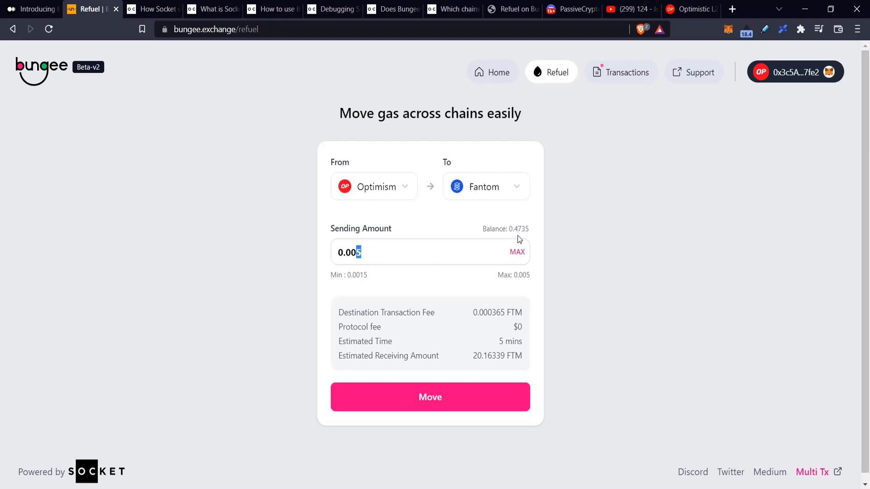
mouse_move(459, 252)
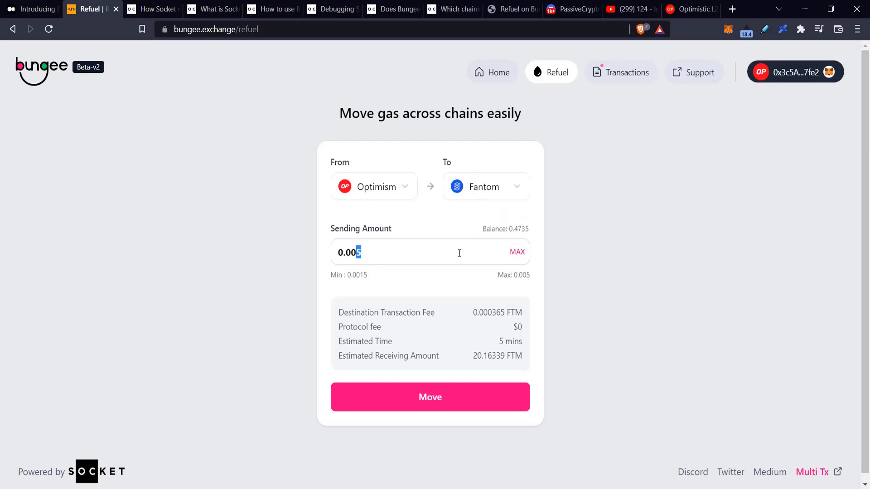
mouse_move(480, 330)
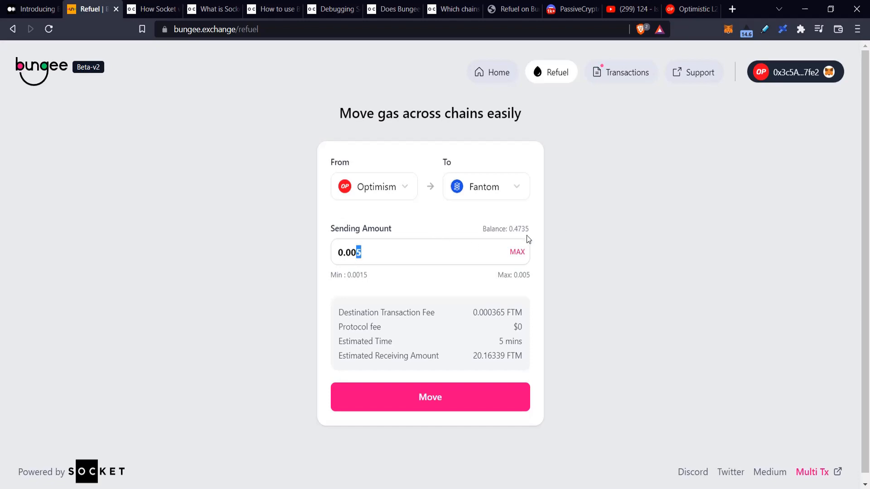
mouse_move(518, 336)
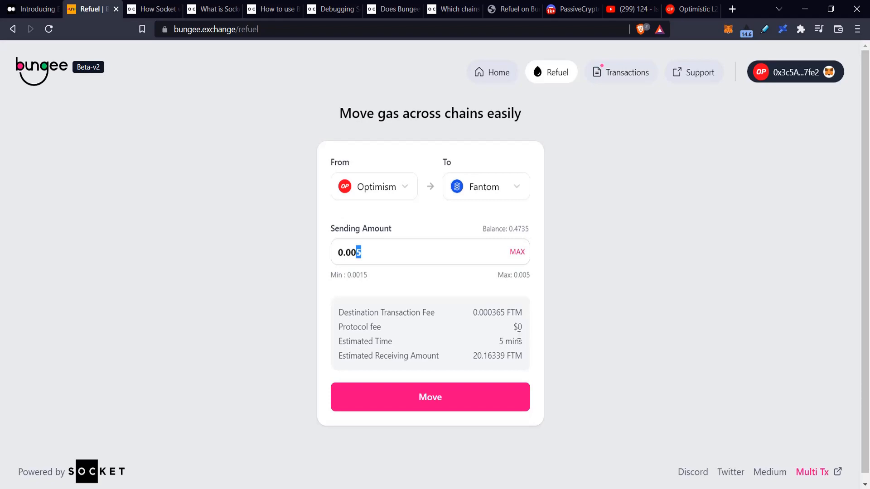
mouse_move(506, 325)
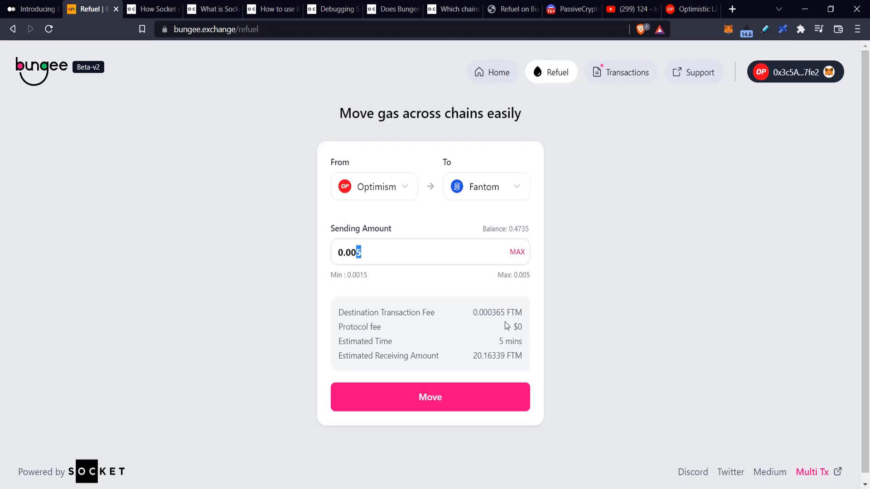
mouse_move(587, 168)
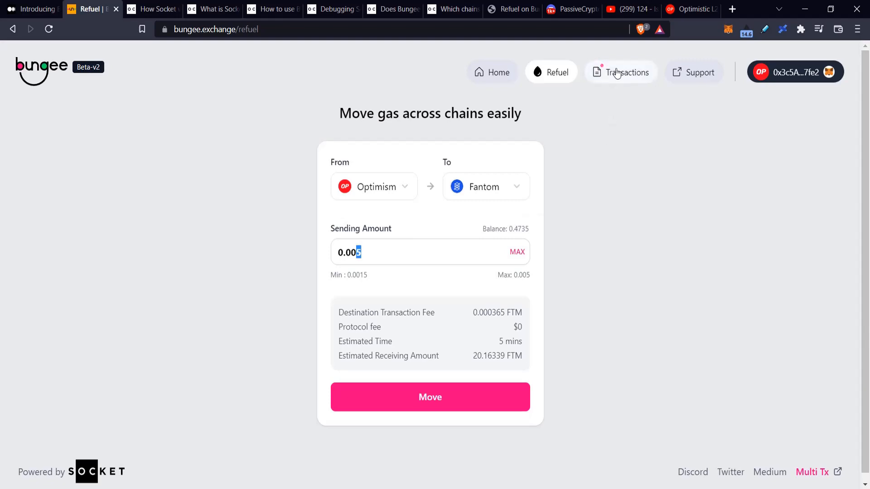
Close the Pending transactions panel and return to the Polygon-to-Ethereum USDC home form.
left_click(628, 72)
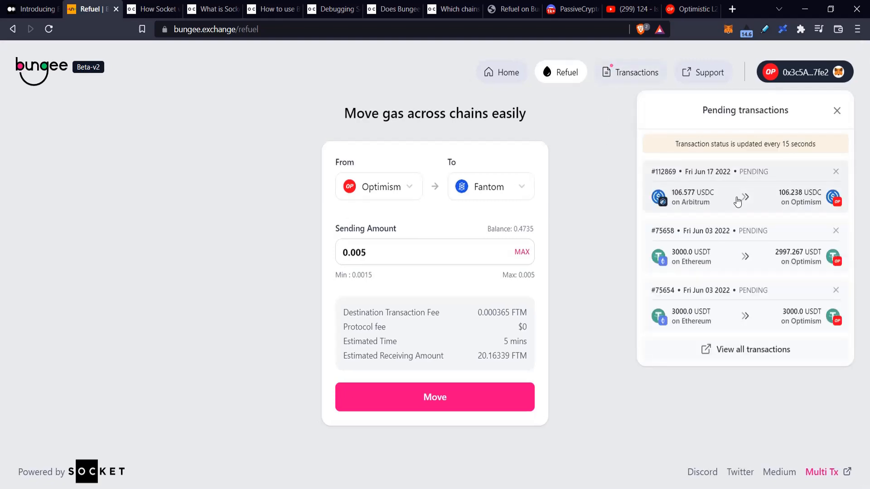
mouse_move(604, 228)
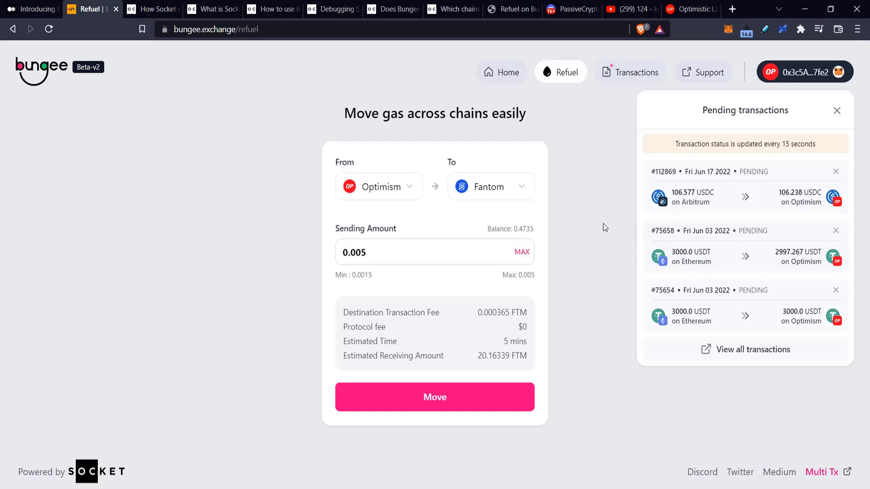
left_click(501, 72)
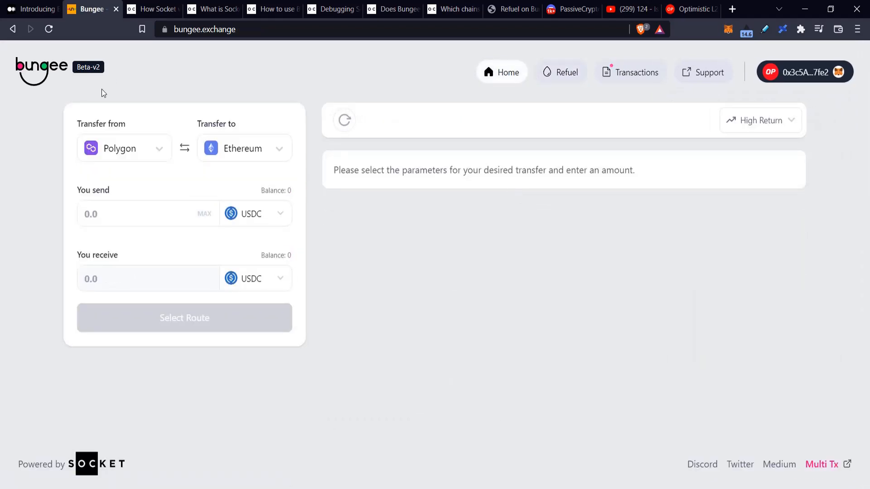
mouse_move(326, 107)
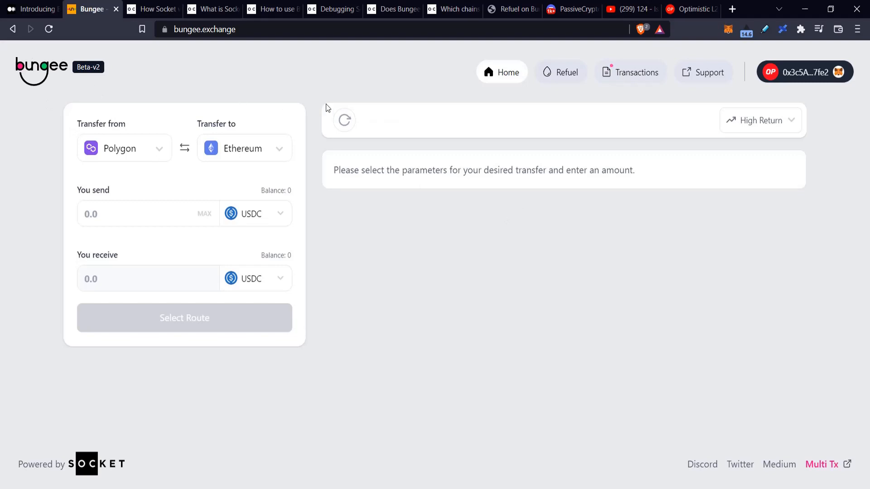
Set the transfer from Optimism to Polygon.
left_click(124, 147)
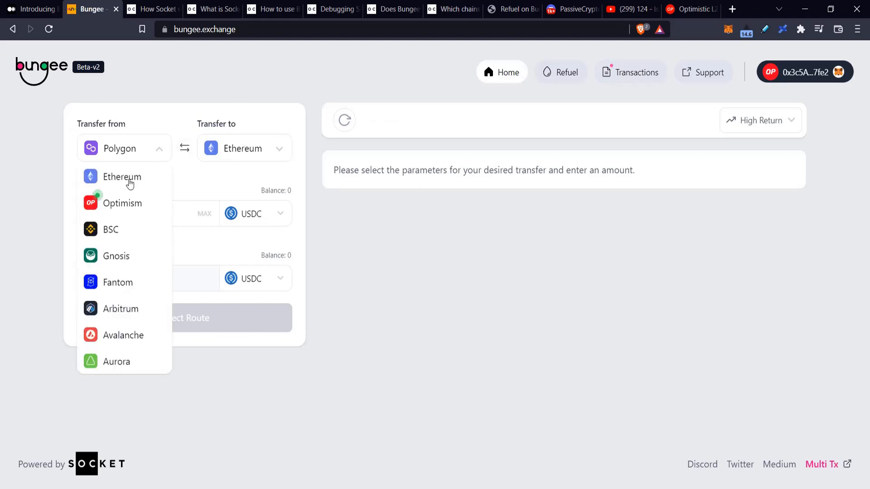
left_click(122, 203)
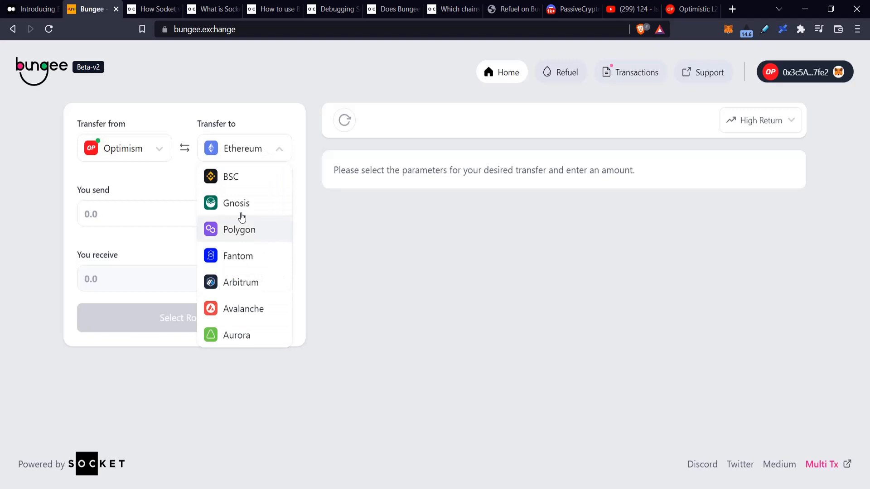
left_click(241, 281)
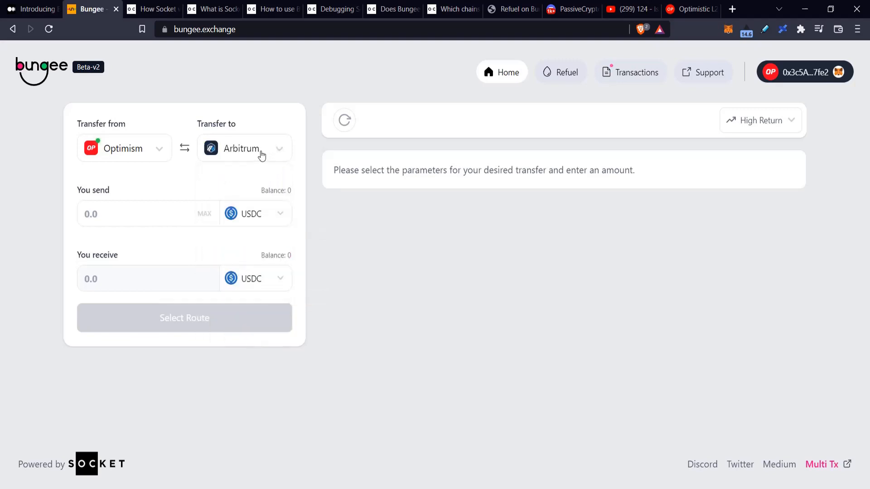
left_click(243, 147)
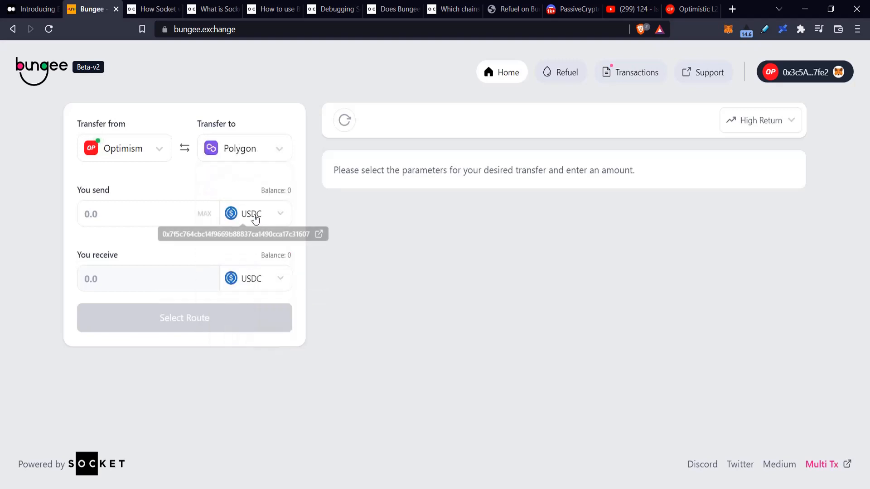
Receive COMP on Polygon and send 0.1 ETH, finding no routes.
left_click(254, 214)
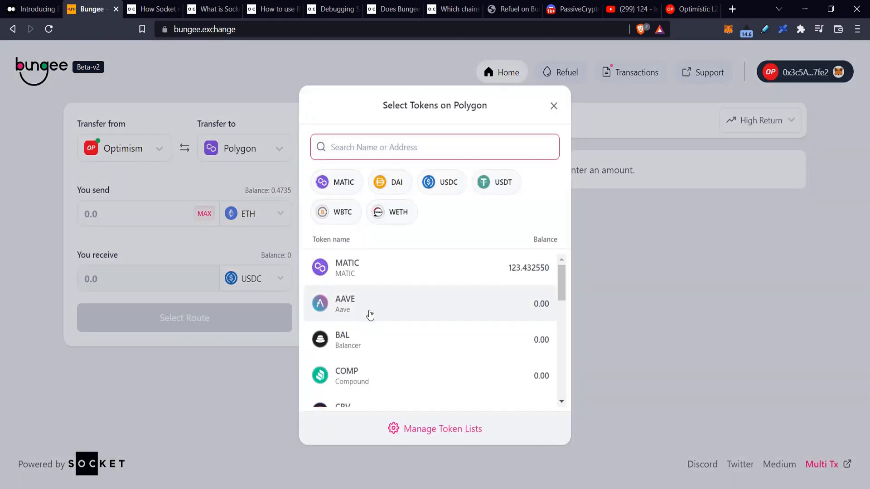
left_click(346, 375)
type("0")
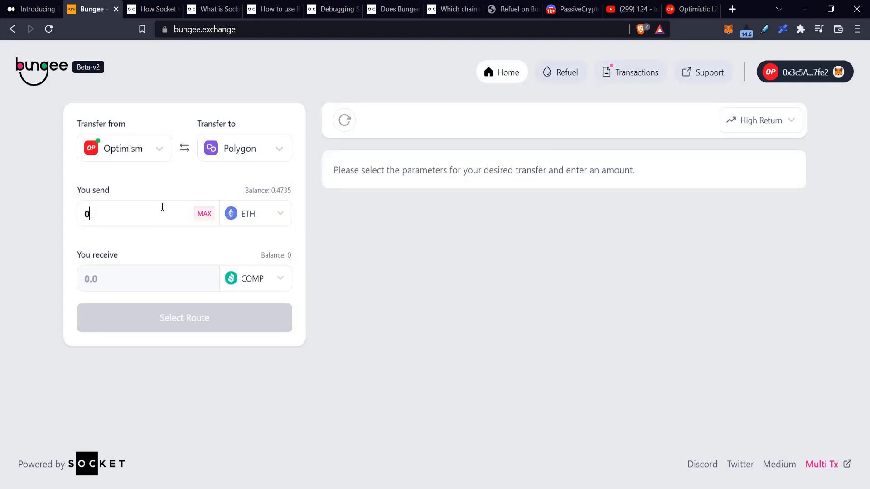
type(".1")
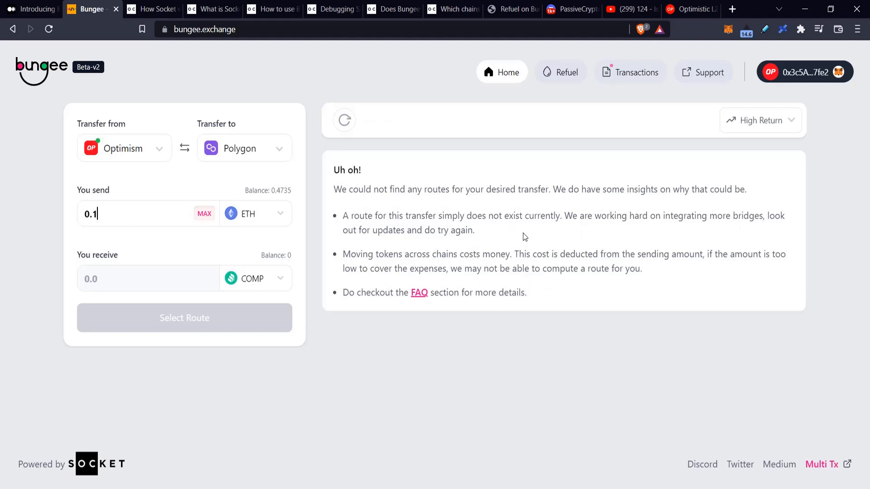
mouse_move(246, 261)
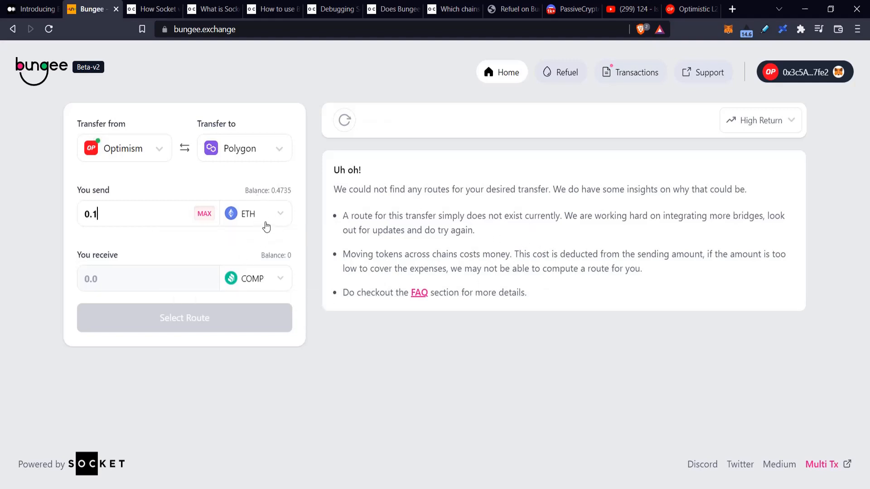
Send 0.1 USDT from Optimism for USDC, then change the Polygon receive token toward CRV.
left_click(255, 278)
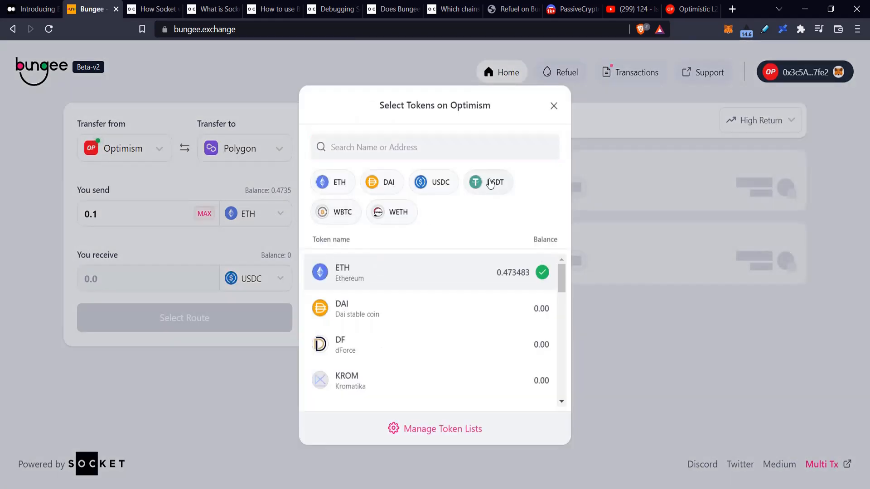
left_click(489, 182)
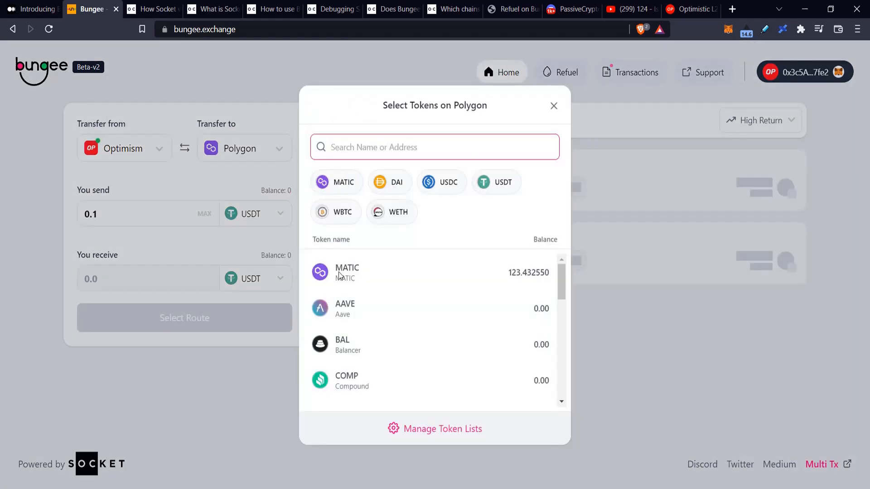
left_click(441, 182)
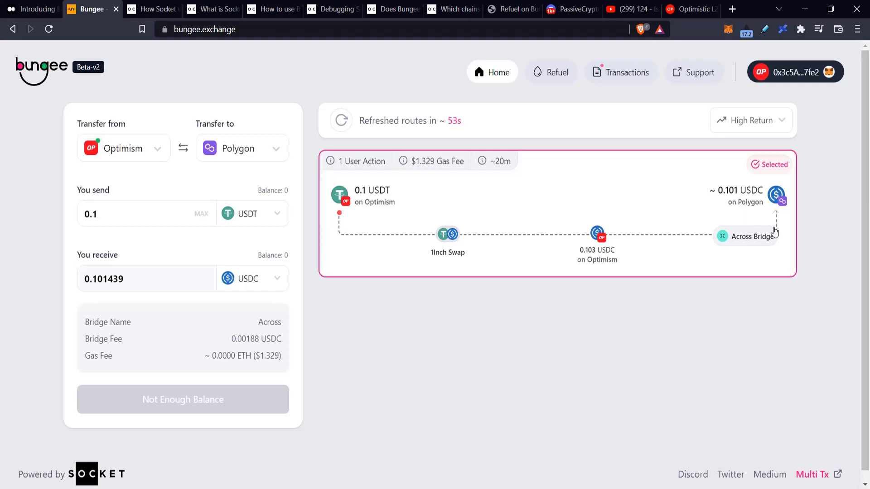
left_click(277, 278)
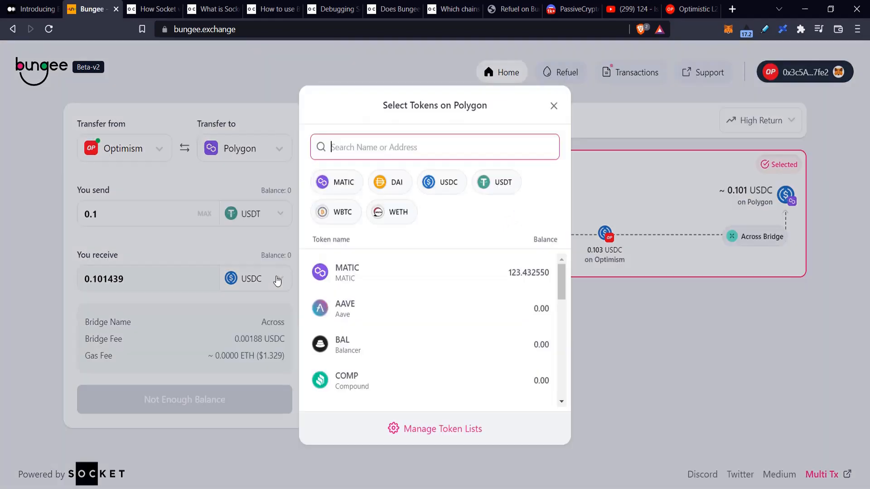
scroll("down", 3)
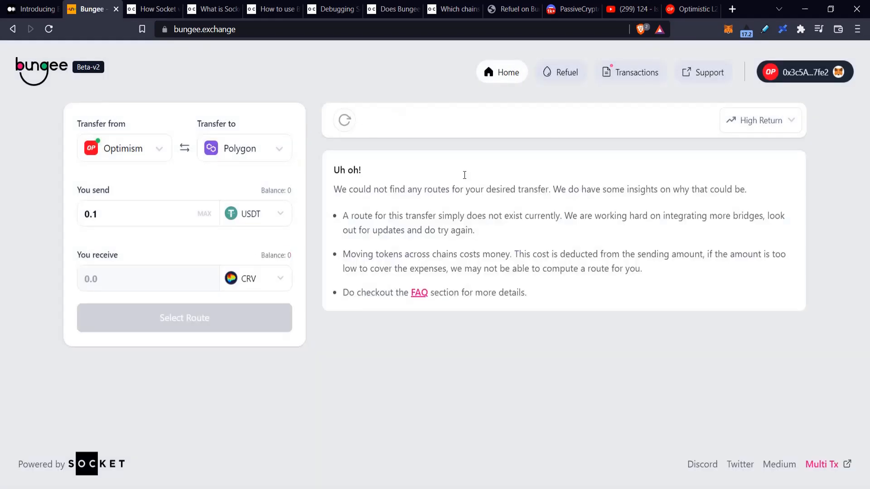
mouse_move(447, 260)
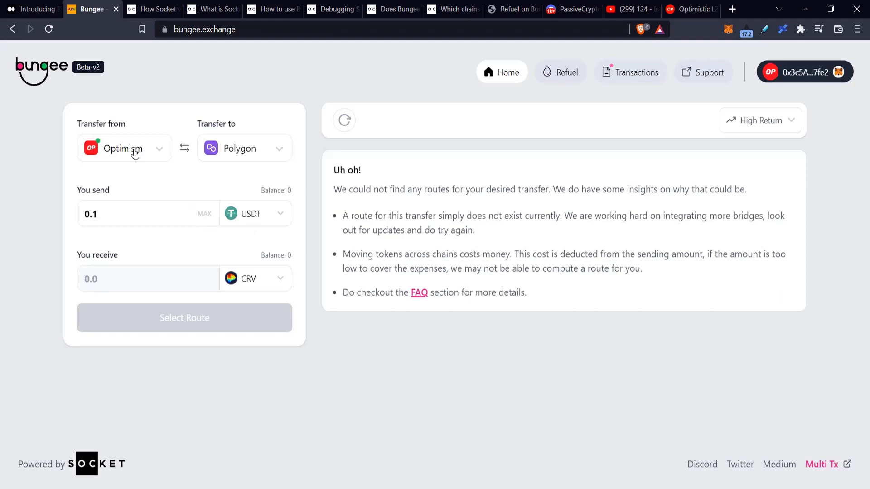
mouse_move(371, 217)
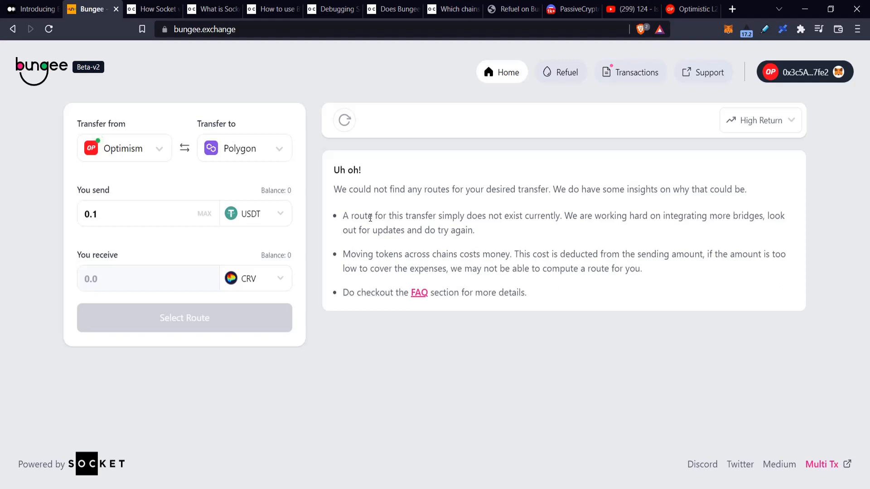
mouse_move(165, 214)
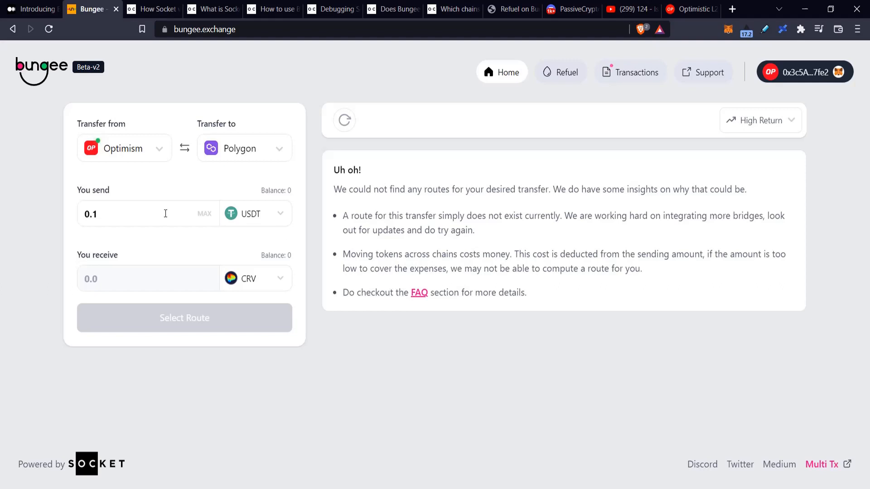
Send 0.1 PERP from Optimism for USDC on Polygon, routed via 1inch swap and Across.
left_click(256, 214)
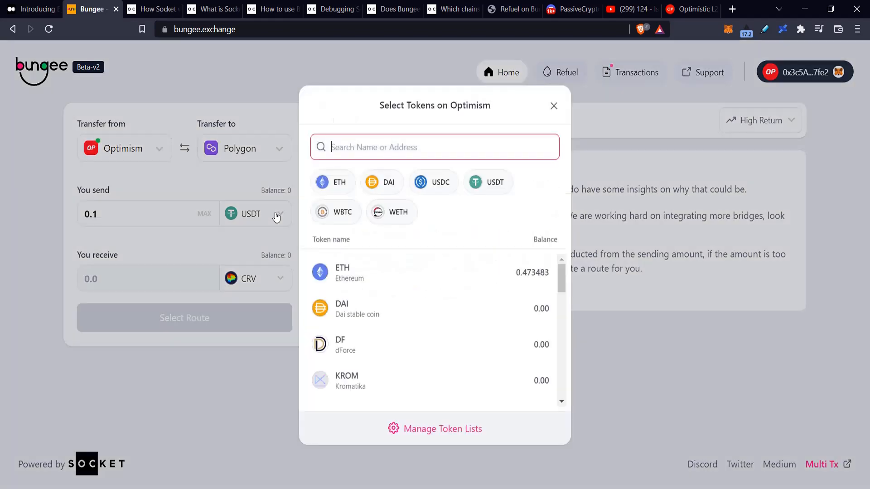
scroll("down", 3)
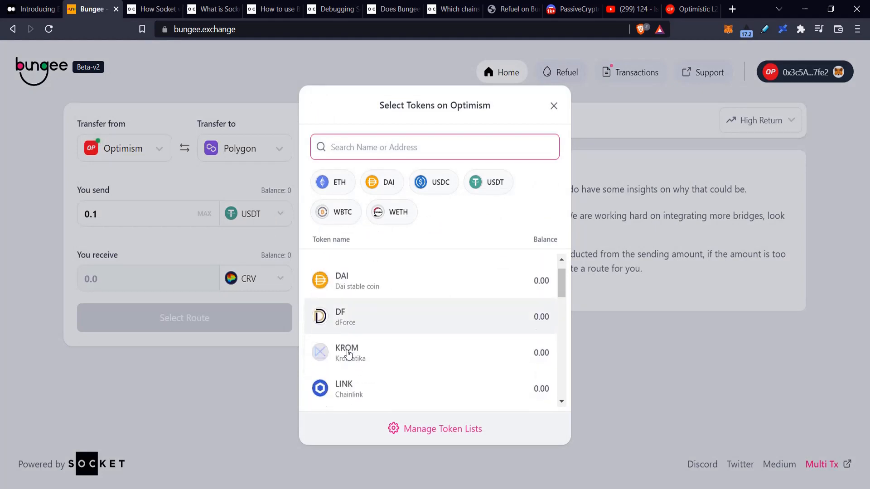
scroll("down", 3)
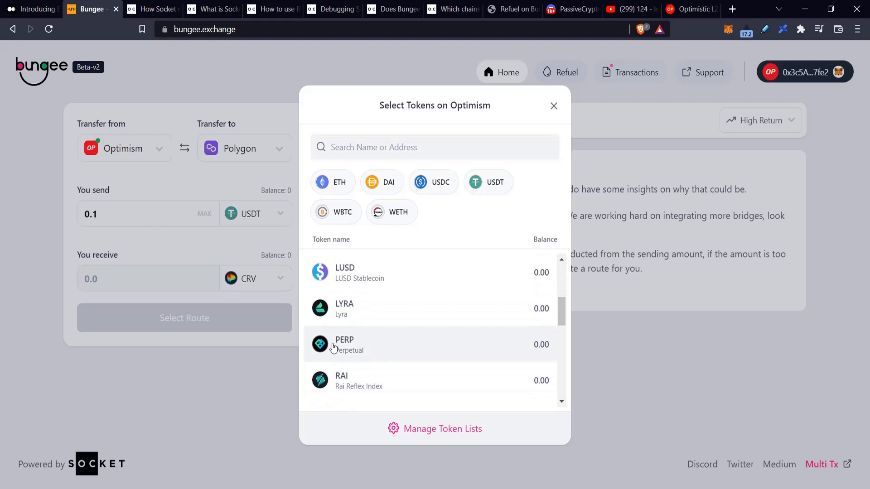
left_click(345, 344)
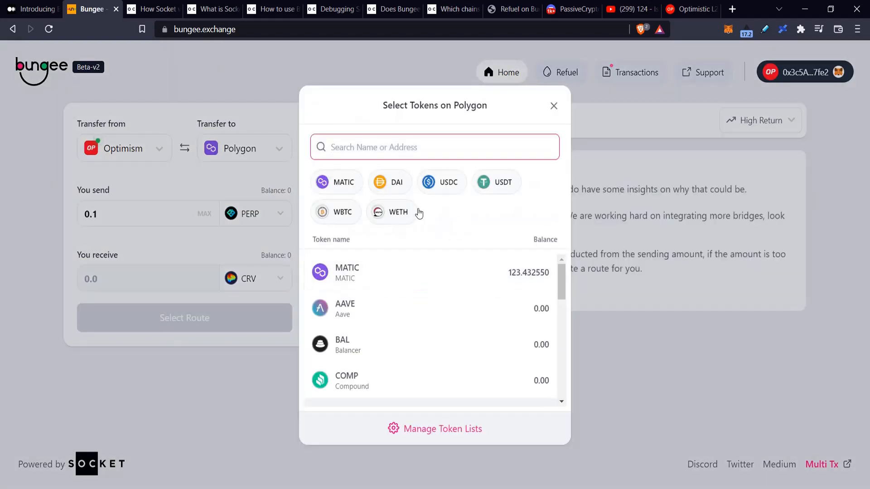
left_click(448, 183)
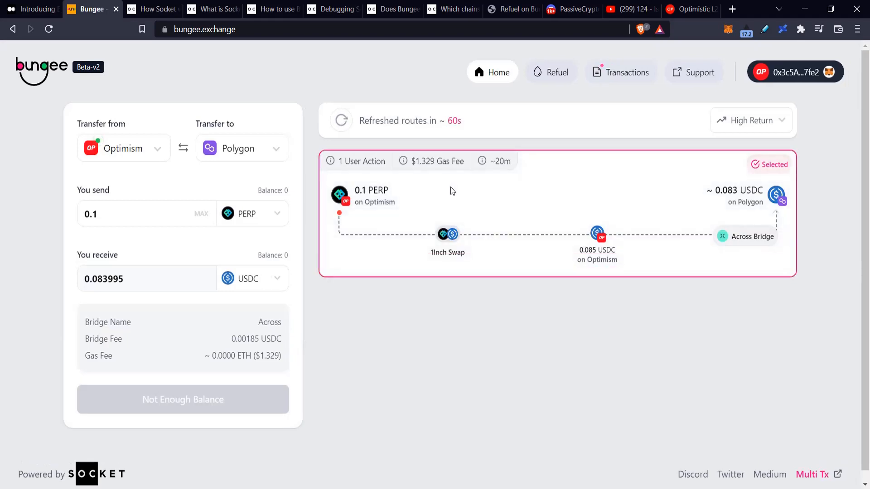
mouse_move(326, 210)
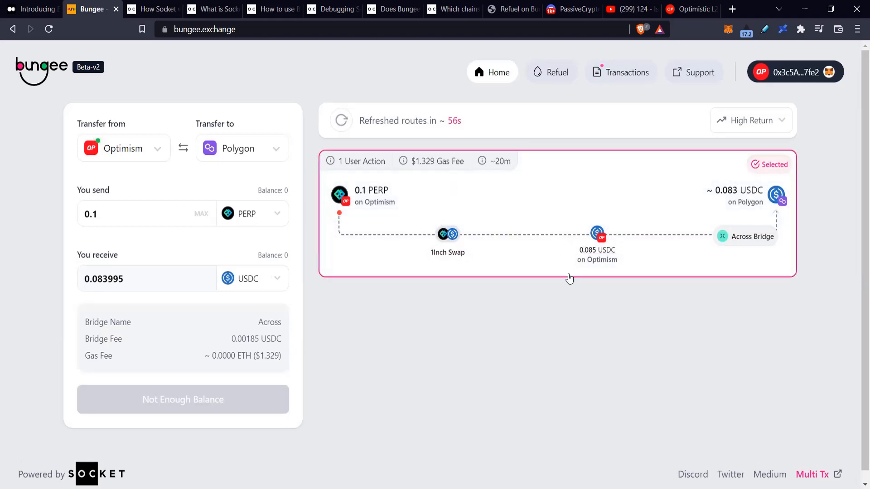
mouse_move(593, 262)
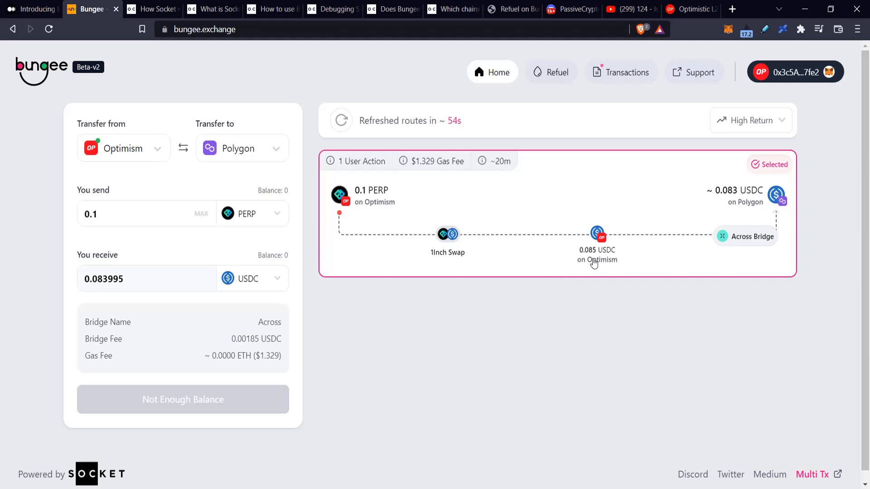
mouse_move(777, 214)
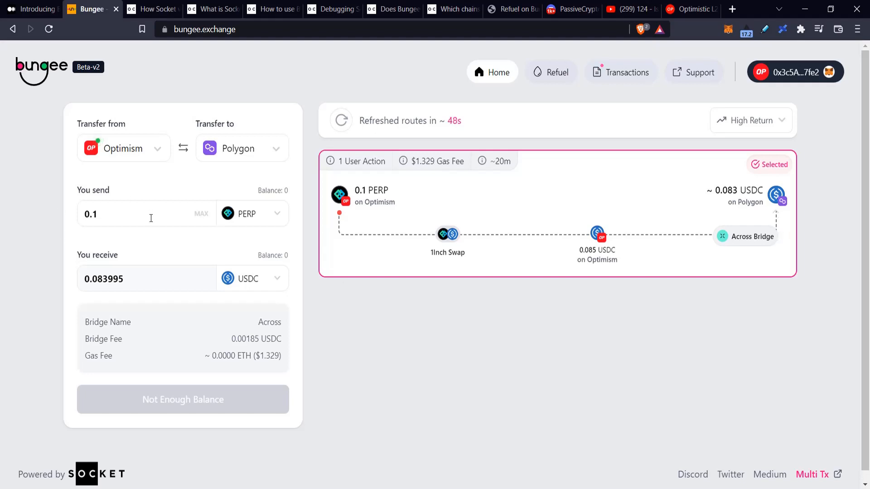
mouse_move(274, 237)
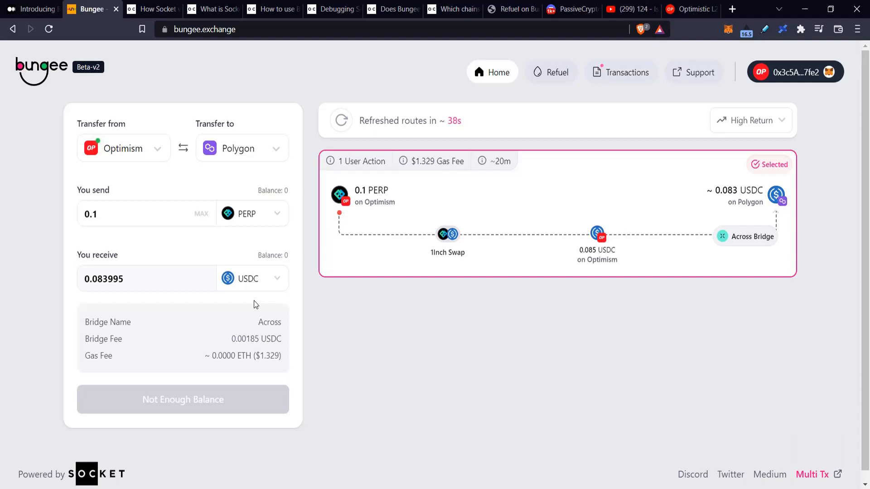
mouse_move(44, 60)
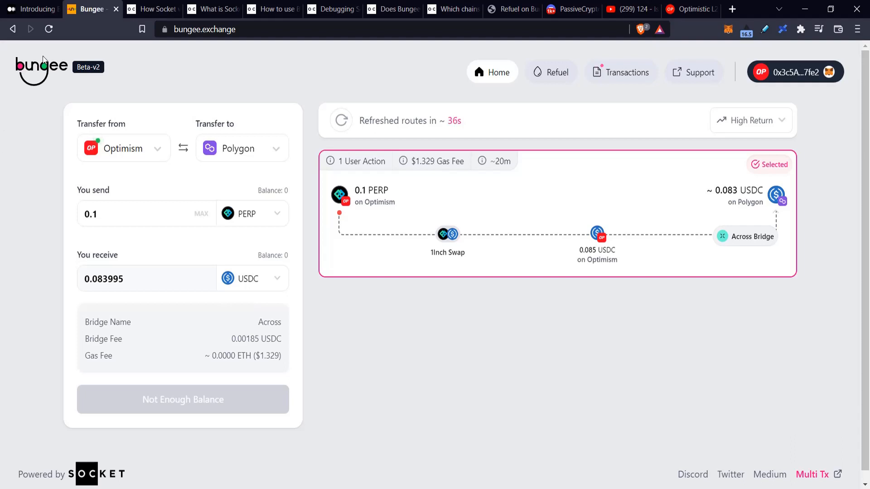